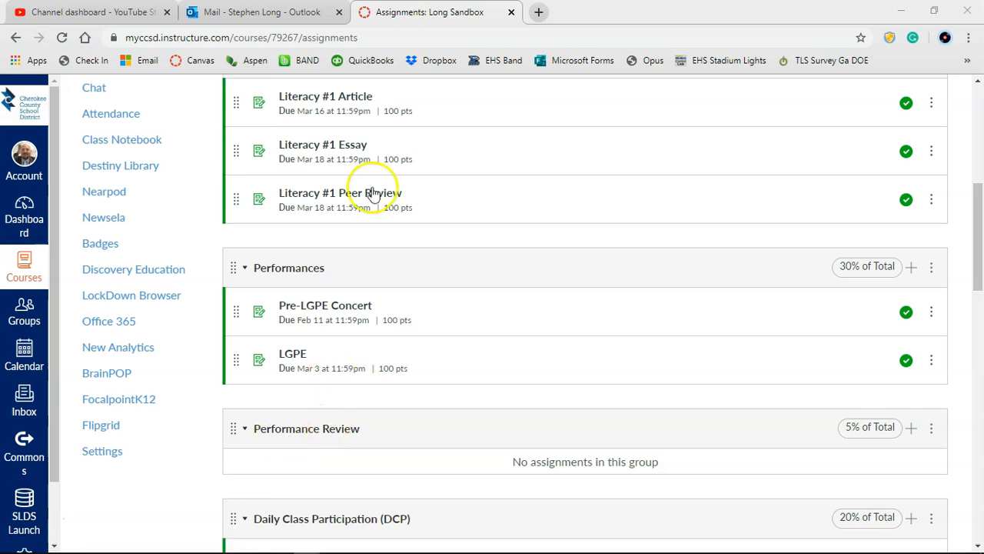
# Step: Scroll the Assignments page down to the Performance Review group
pyautogui.scroll(-3)
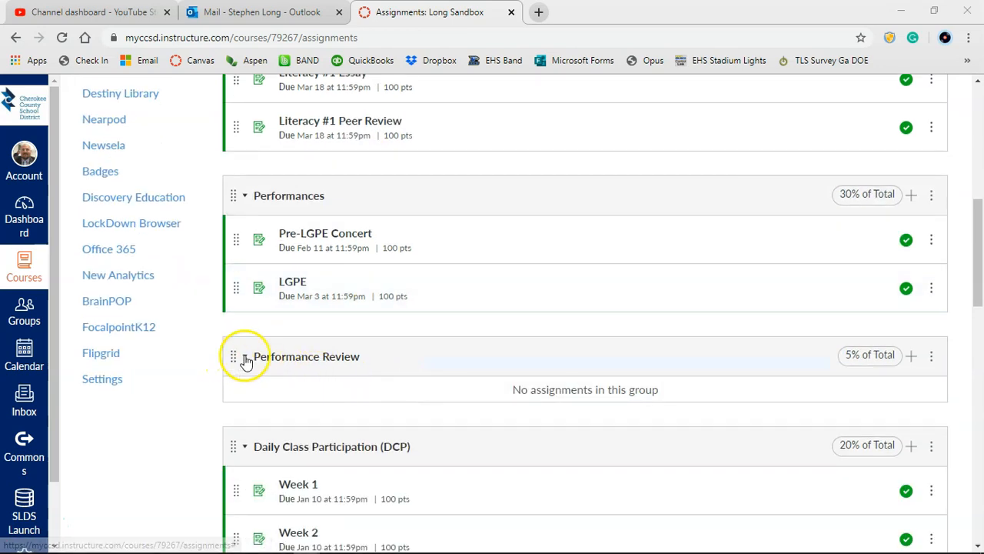
pyautogui.moveTo(911, 356)
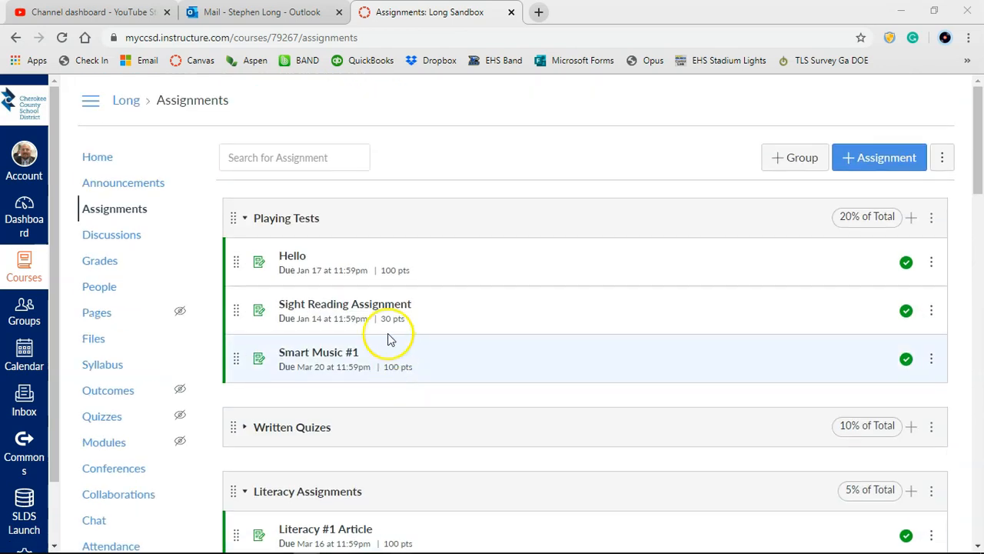
pyautogui.moveTo(111, 234)
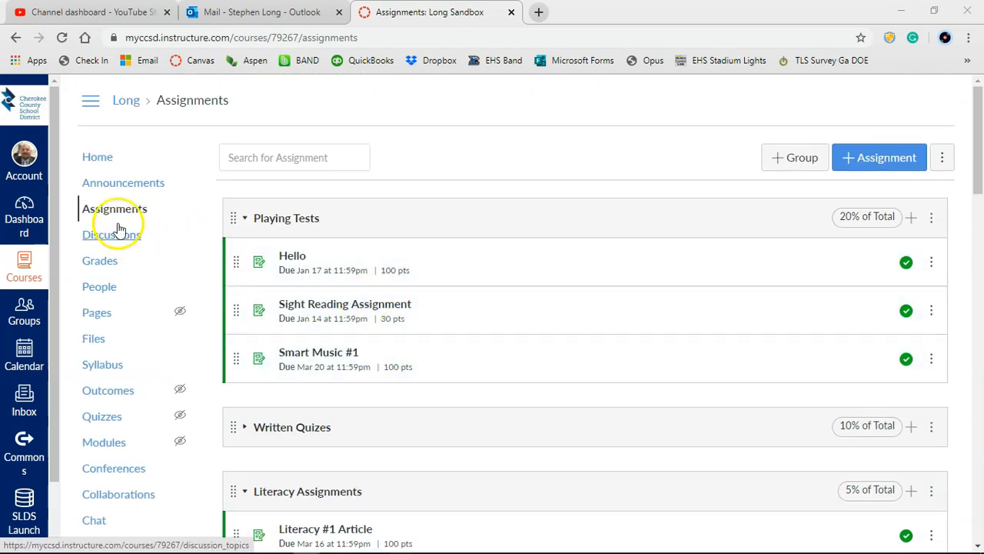
pyautogui.scroll(-3)
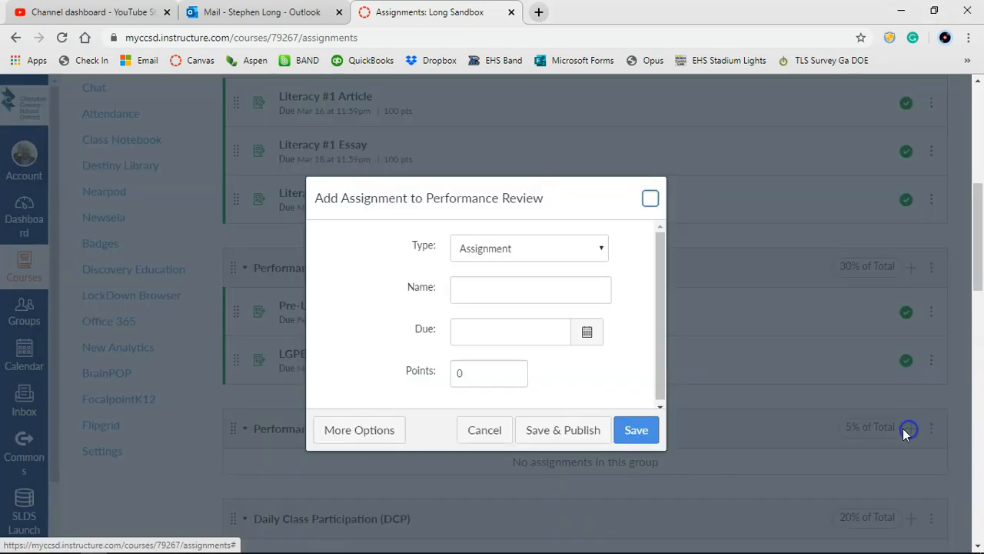
# Step: Name the assignment YouTube Video Review, due Mar 20, 2020, 100 points, then go to More Options
pyautogui.click(529, 289)
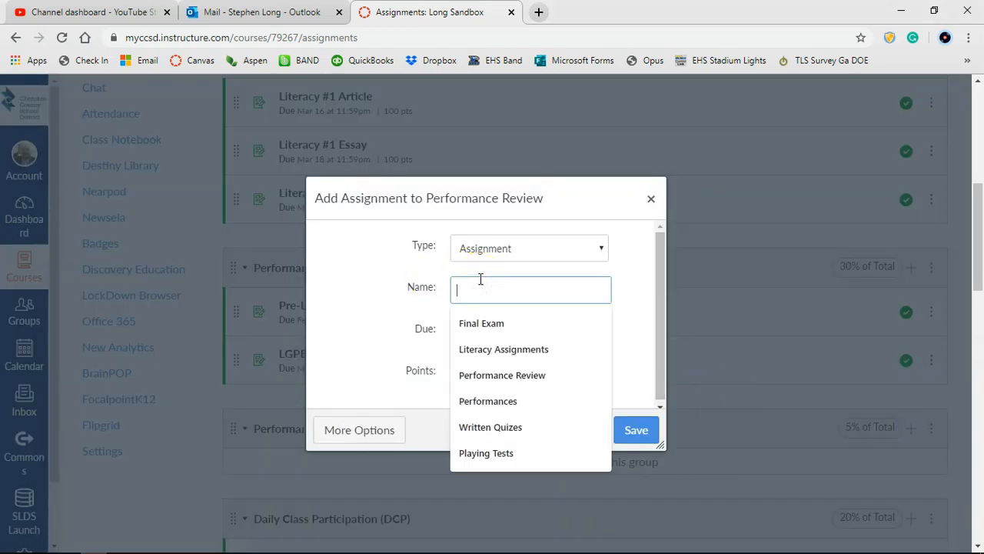
pyautogui.write('YouTube Video Review')
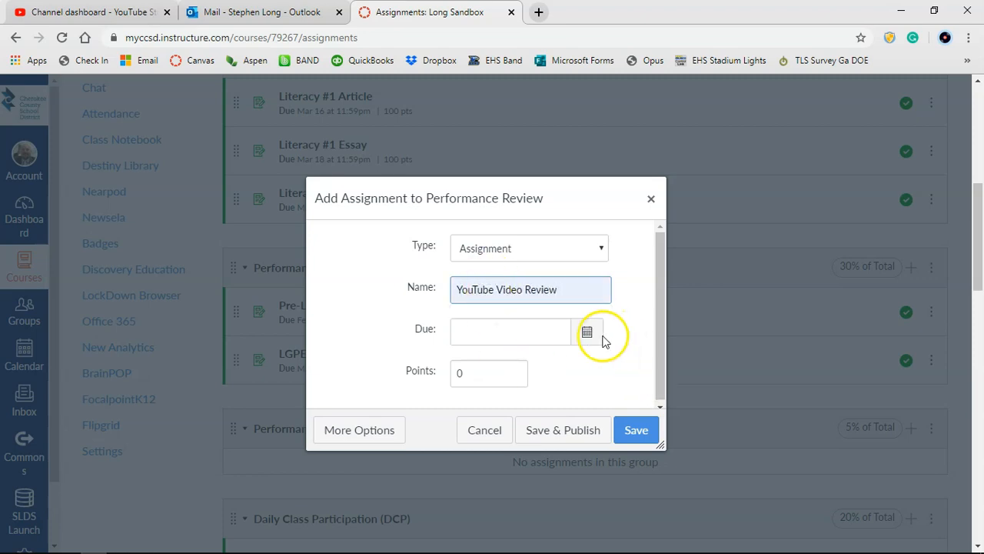
pyautogui.click(587, 332)
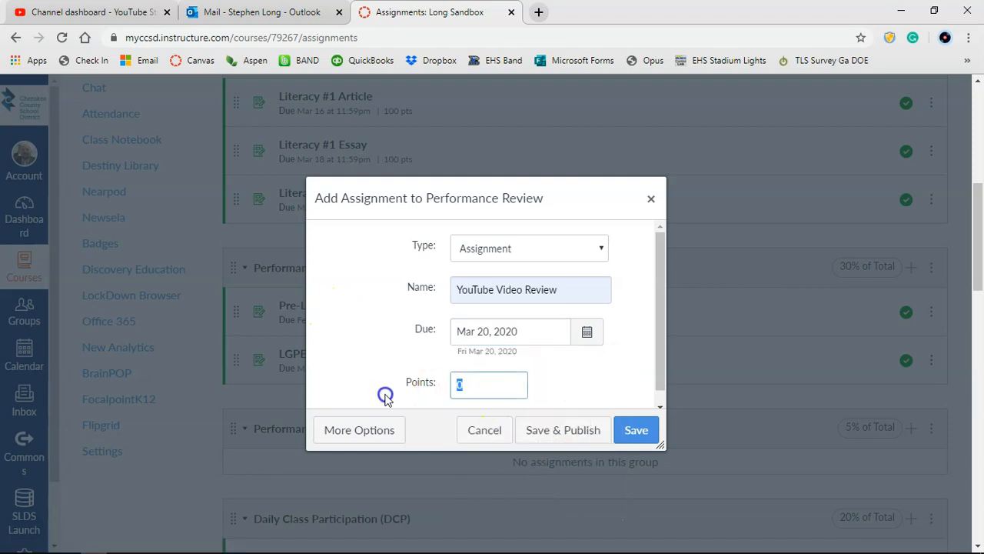
pyautogui.write('100')
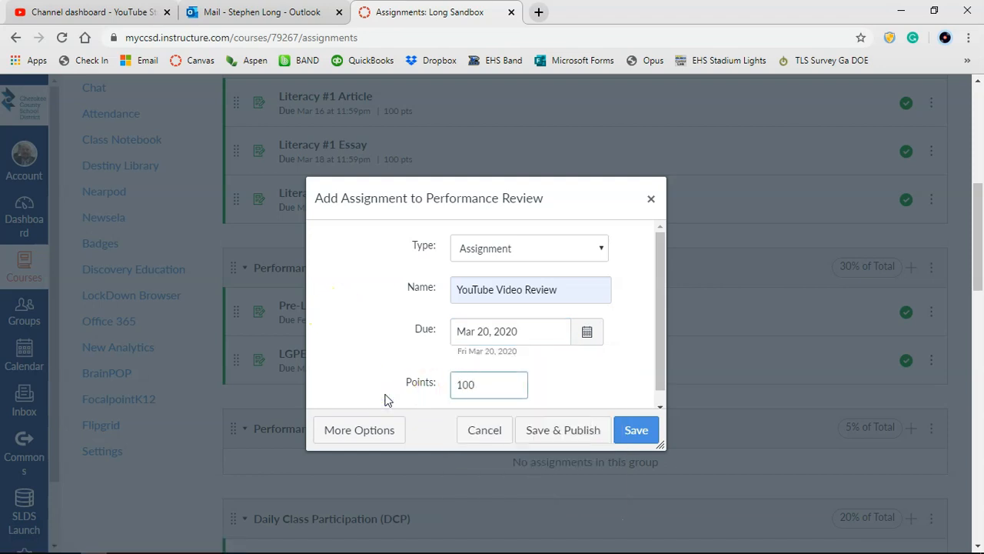
pyautogui.moveTo(360, 429)
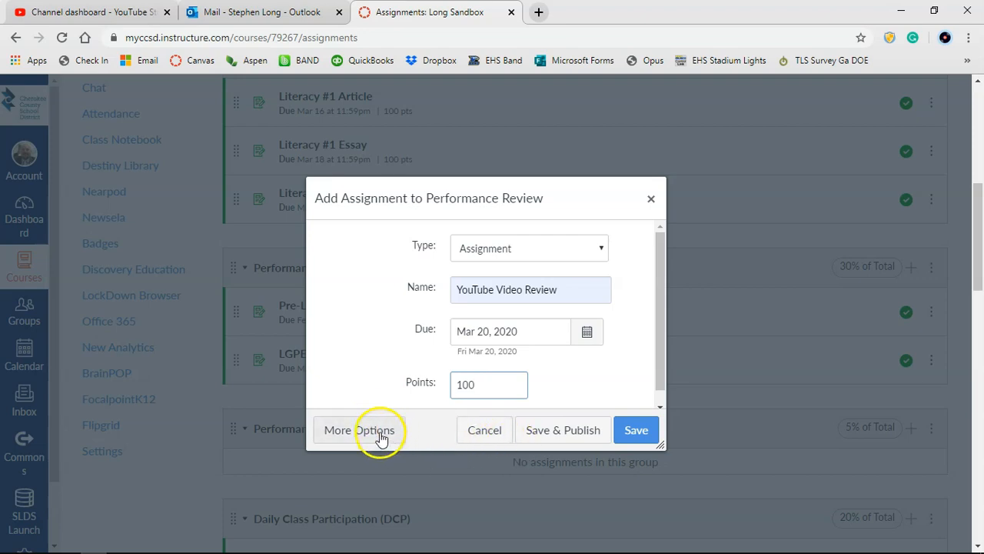
pyautogui.click(360, 430)
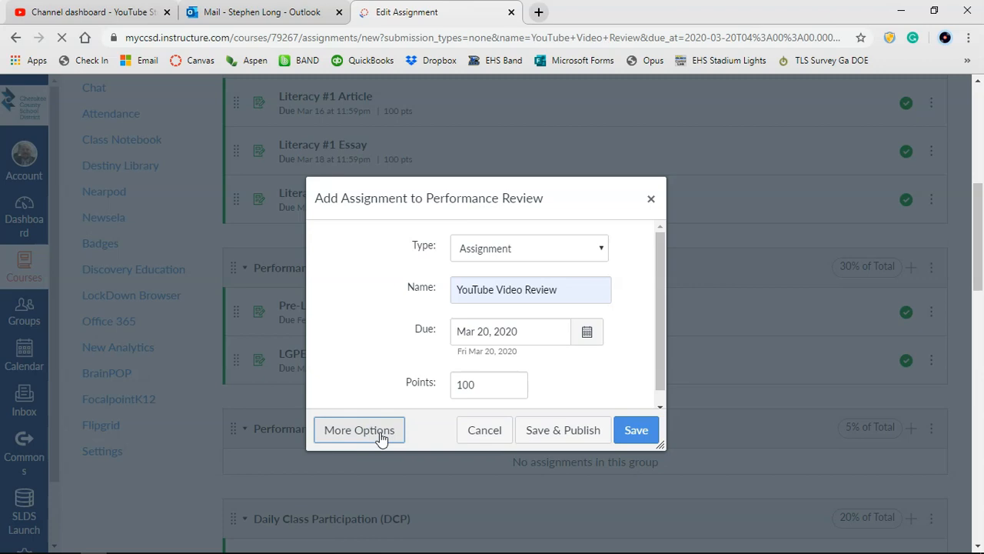
# Step: Write Instructions and Expectations as two lines in the assignment description
pyautogui.click(359, 429)
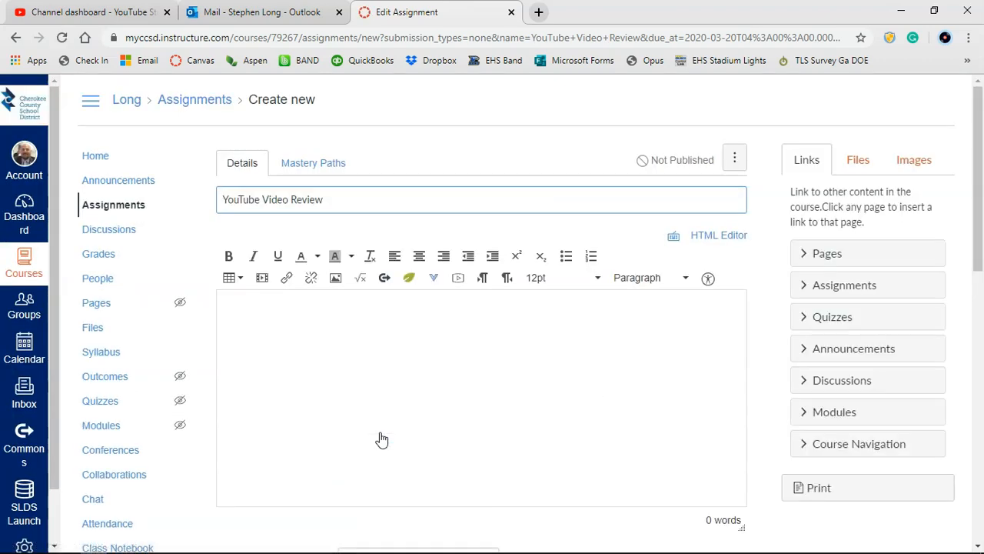
pyautogui.click(375, 357)
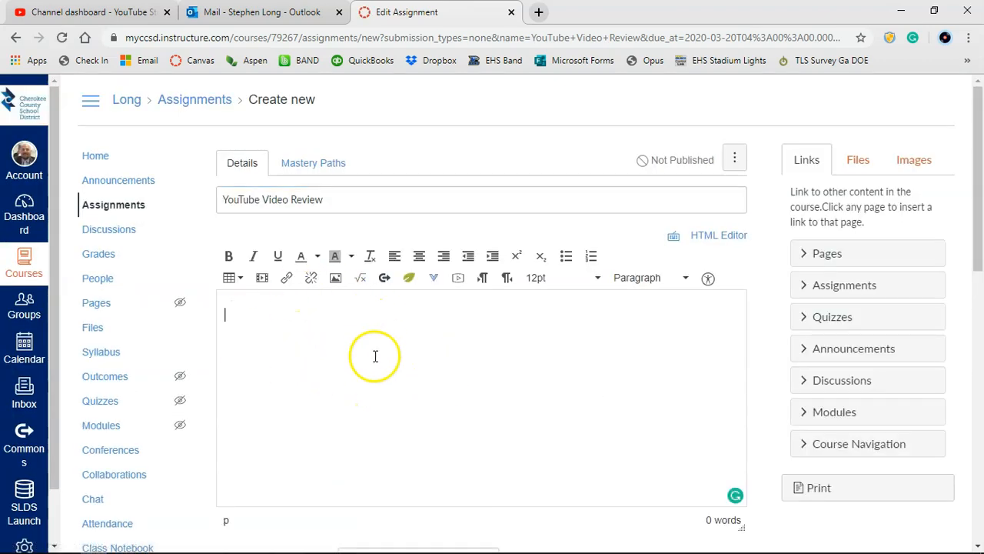
pyautogui.moveTo(367, 342)
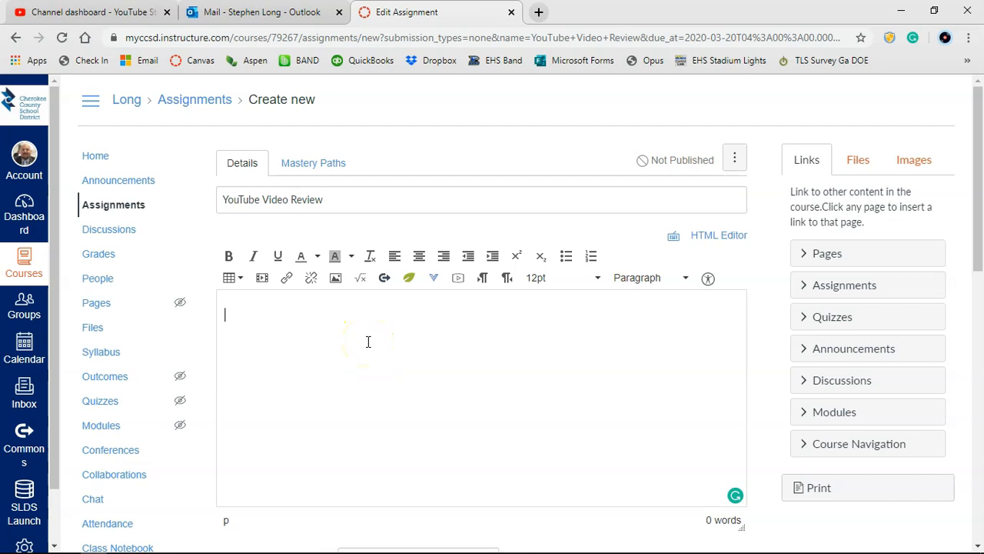
pyautogui.write('Ins')
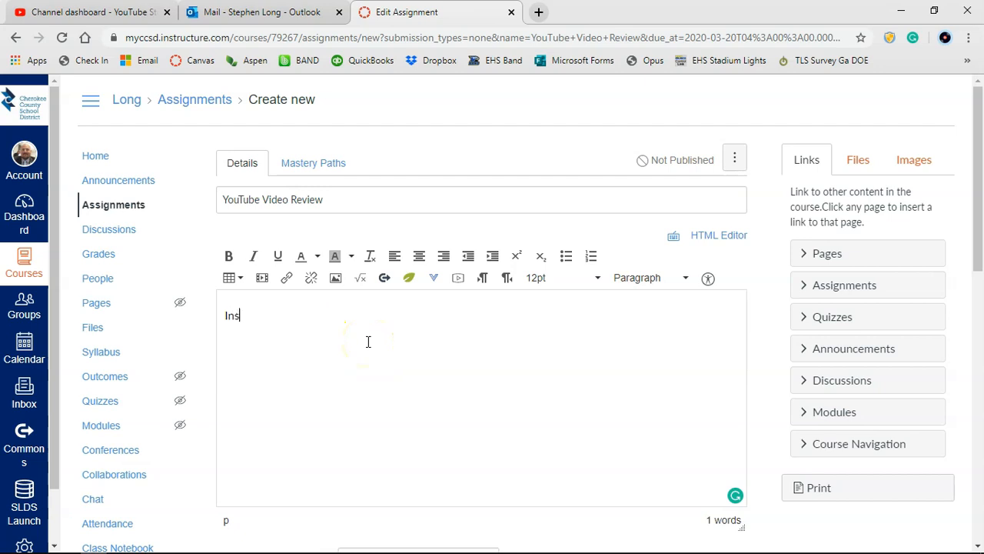
pyautogui.write('tructions')
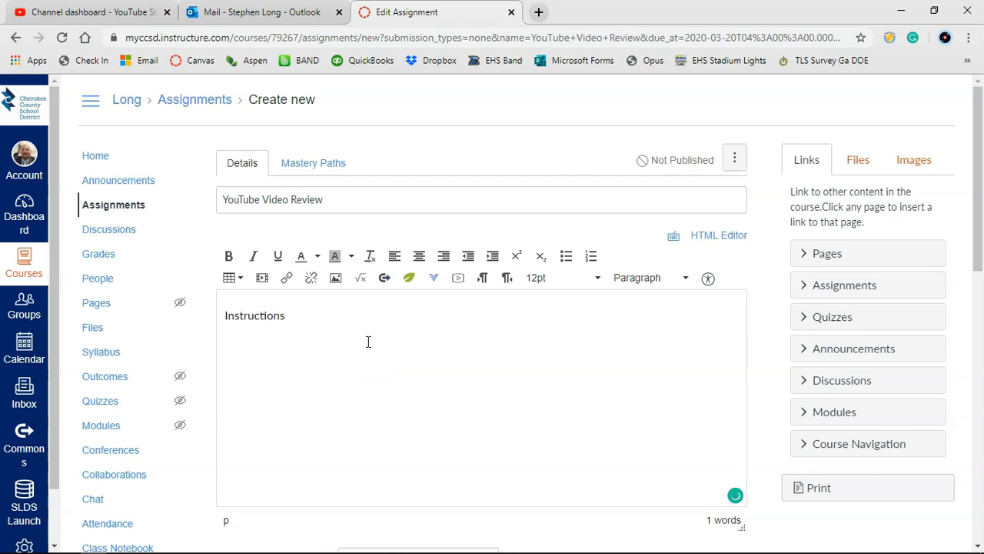
pyautogui.write('Expectat')
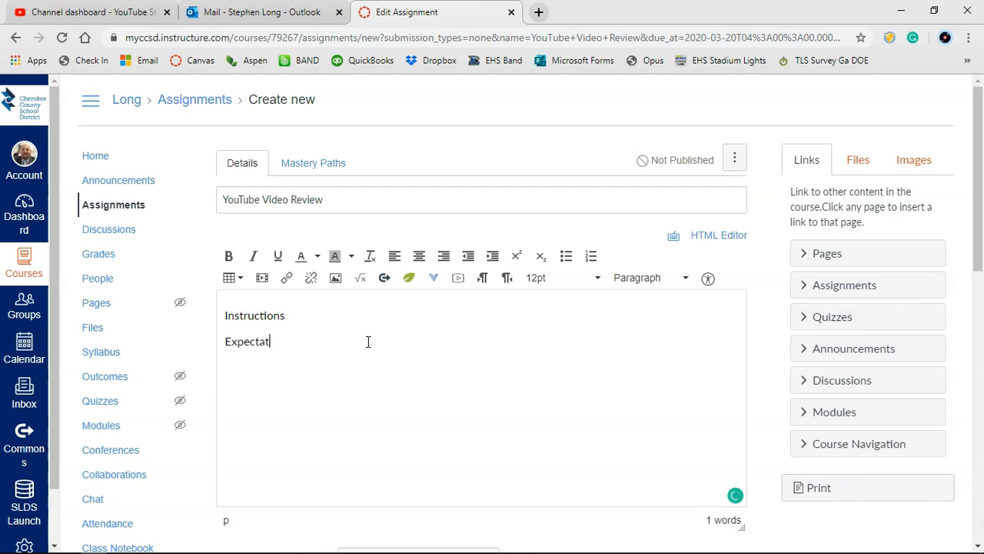
pyautogui.write('ions')
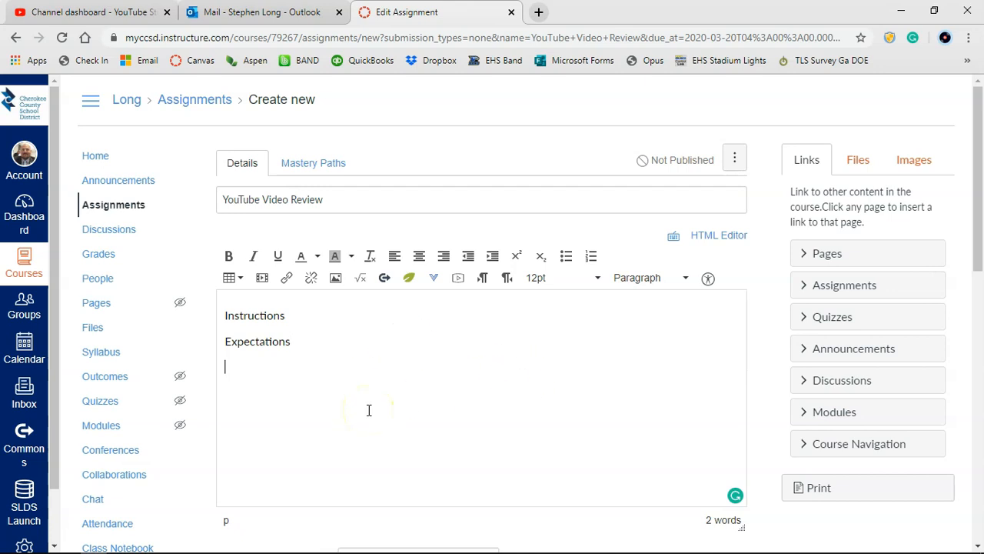
pyautogui.moveTo(215, 400)
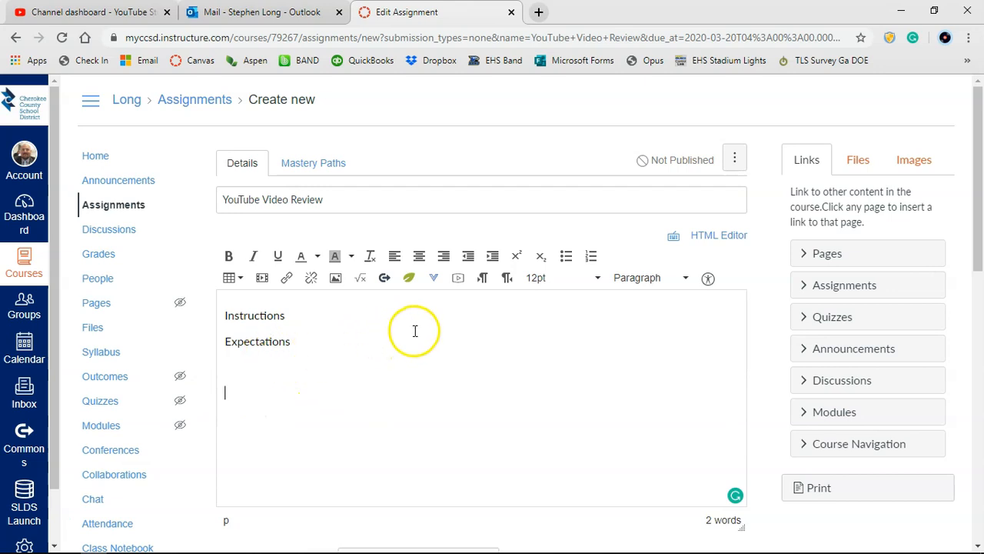
pyautogui.moveTo(434, 277)
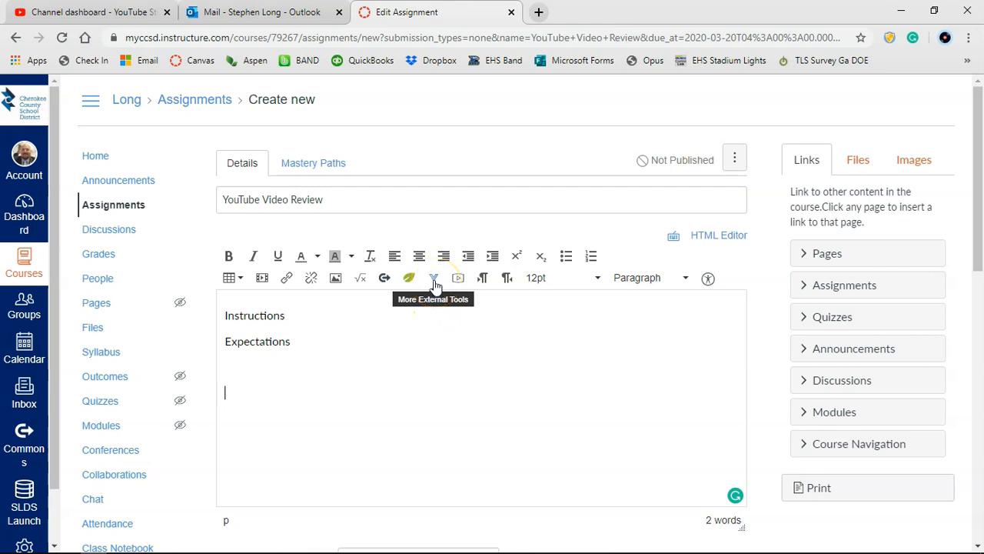
# Step: Choose Microsoft Teams Meetings from the editor's external tools list
pyautogui.click(434, 277)
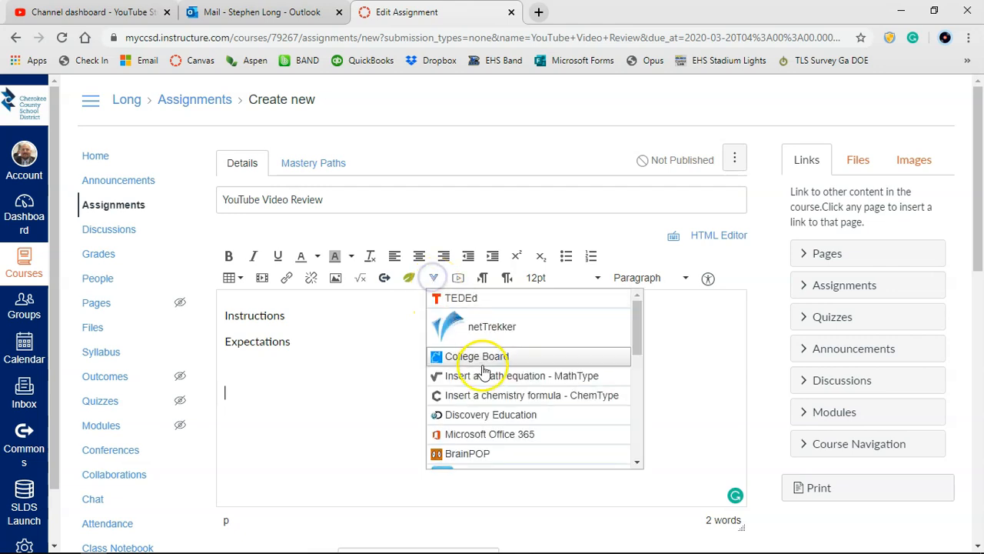
pyautogui.scroll(-3)
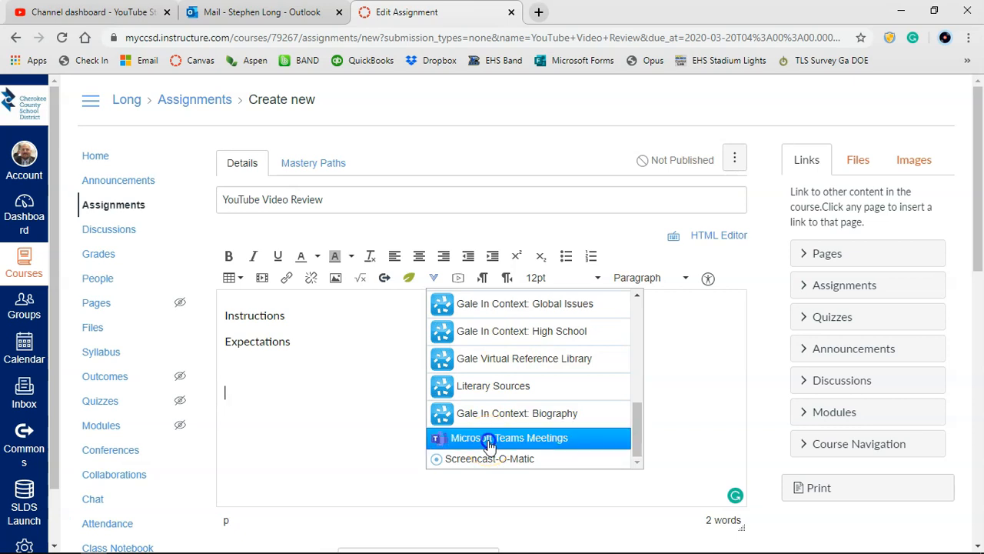
pyautogui.click(509, 437)
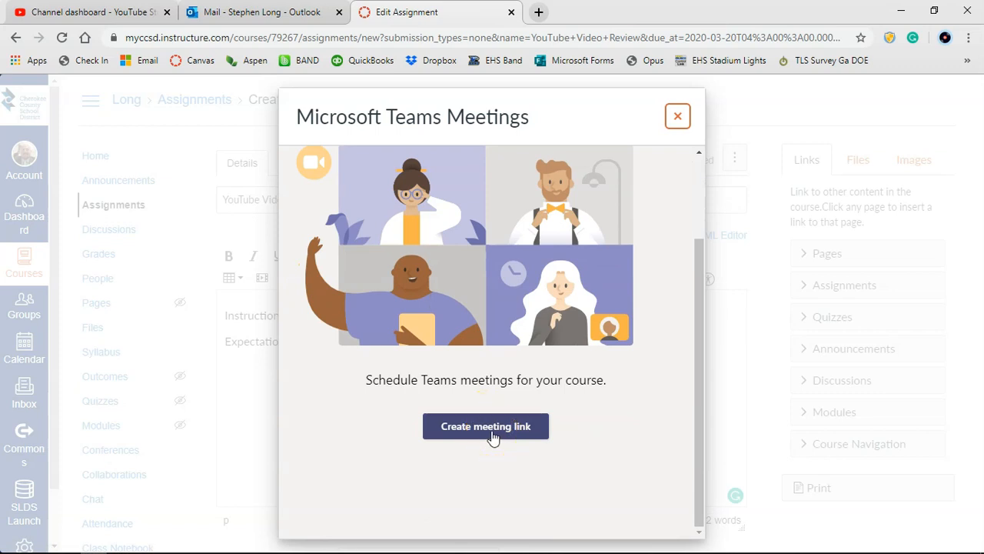
# Step: Start a new Teams meeting link named YouTube Discussion dated March 20
pyautogui.click(486, 426)
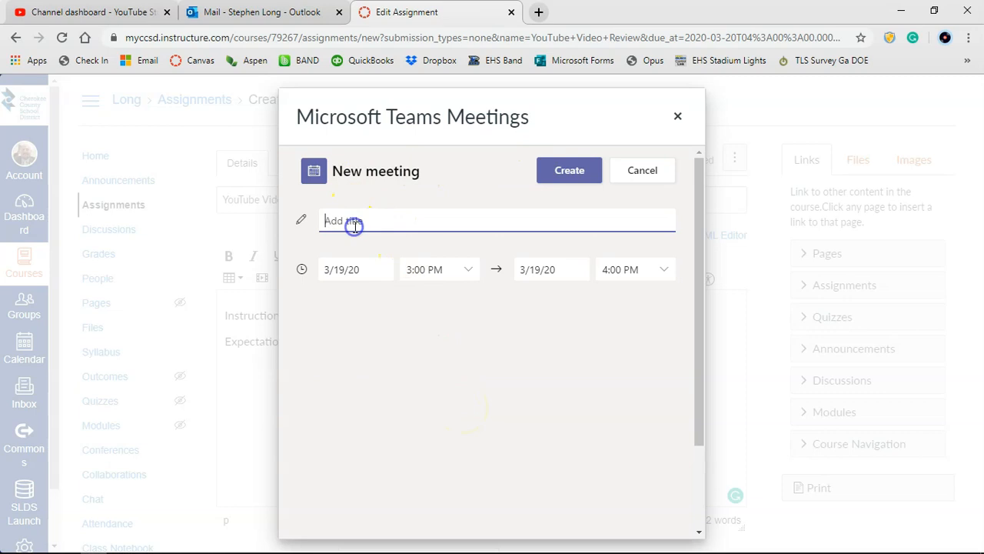
pyautogui.write('YouTube')
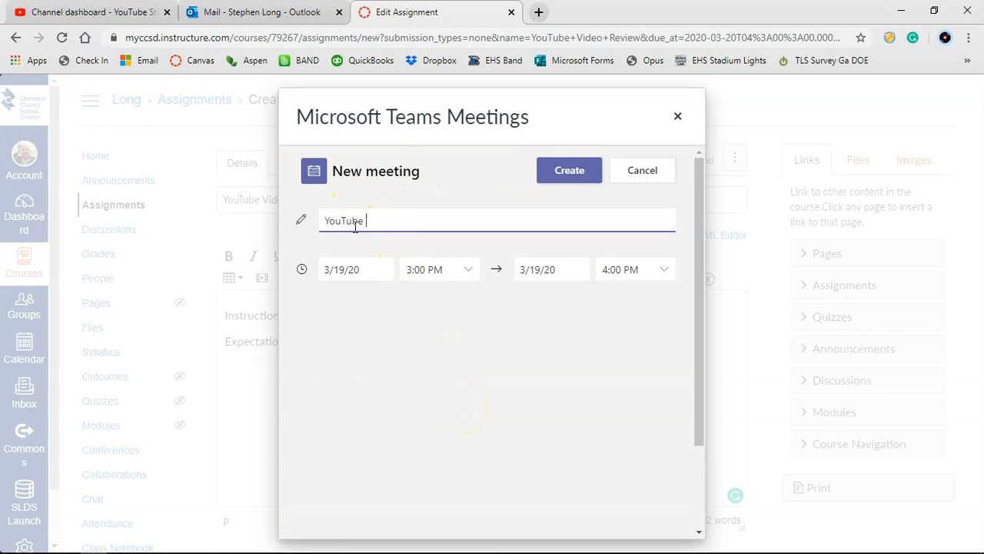
pyautogui.write('Discu')
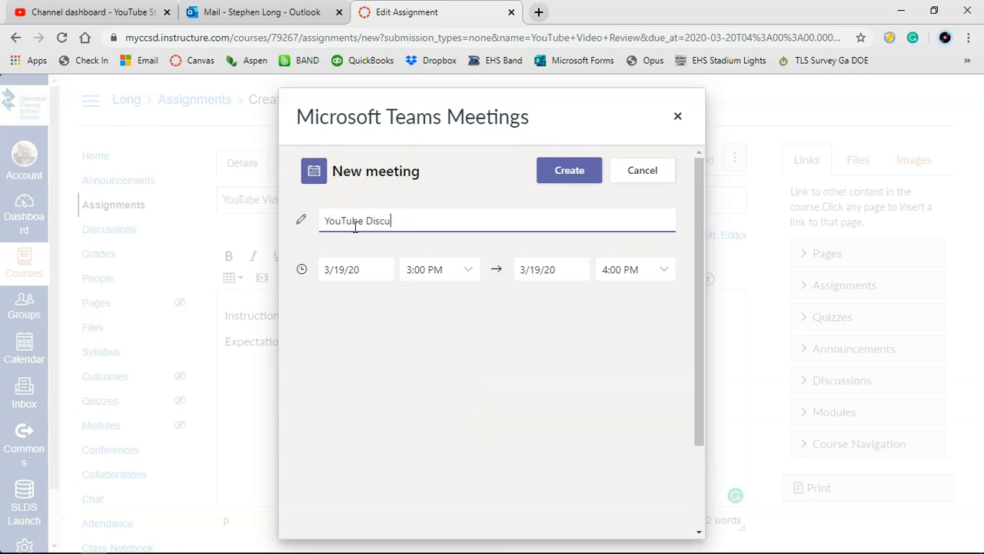
pyautogui.click(354, 269)
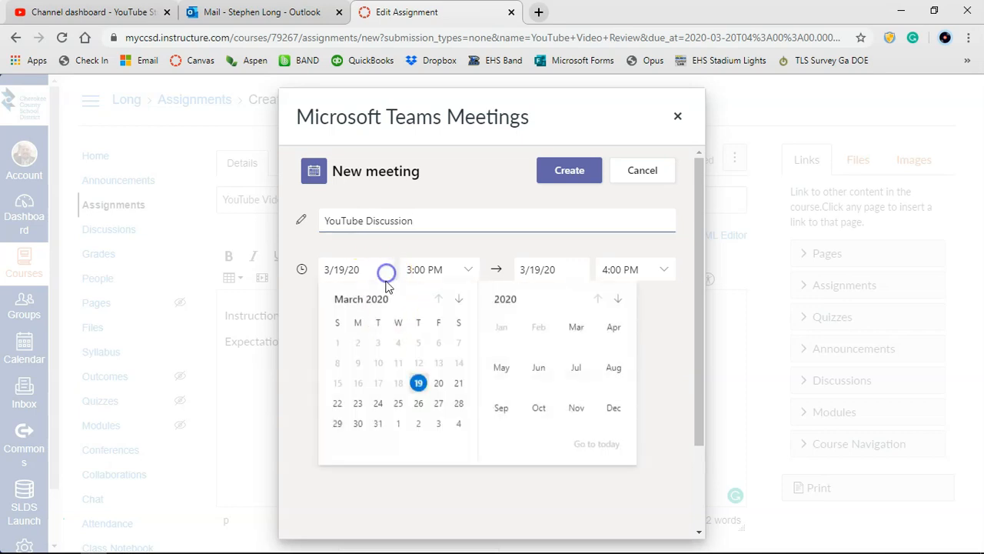
pyautogui.click(439, 381)
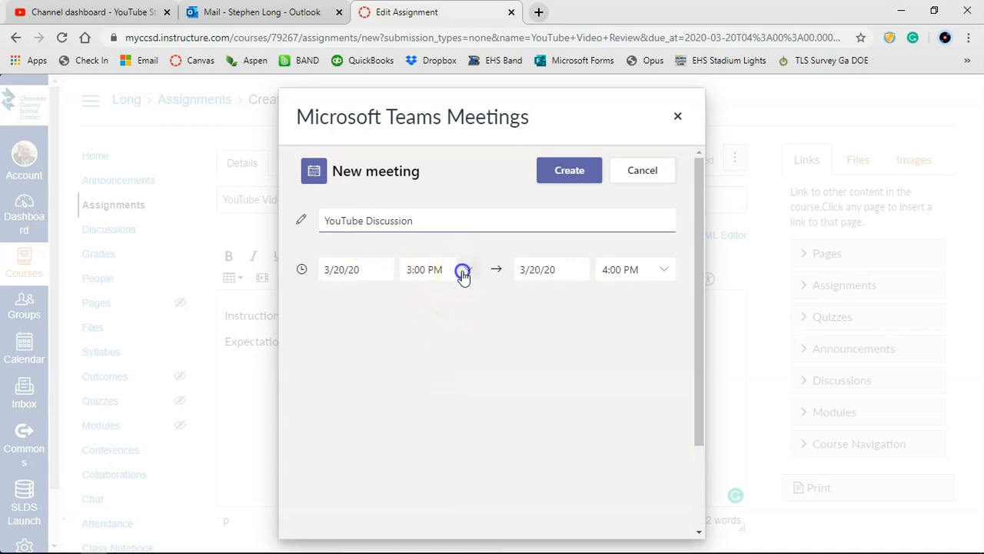
# Step: Set the meeting to 12:00–12:30 PM and create it, inserting the join link
pyautogui.click(462, 270)
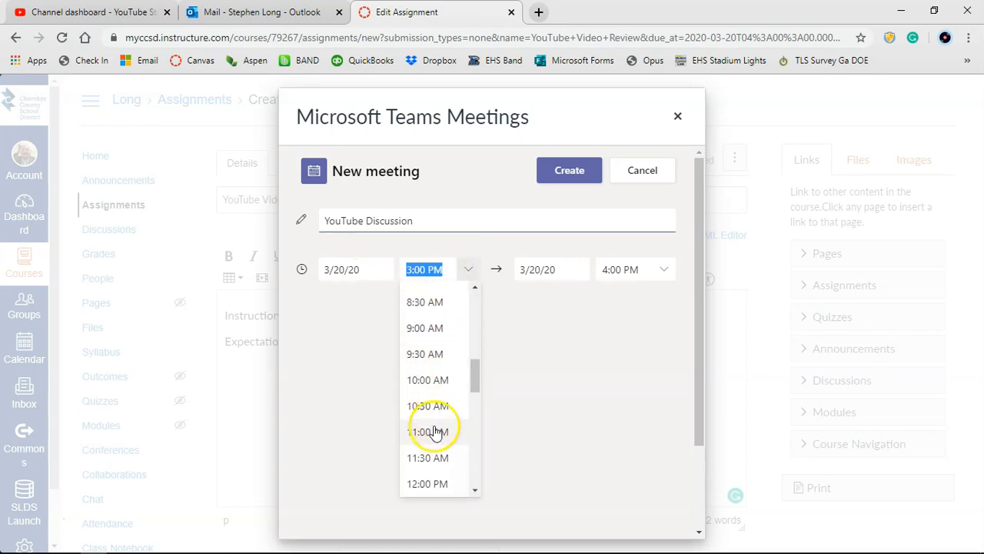
pyautogui.click(427, 483)
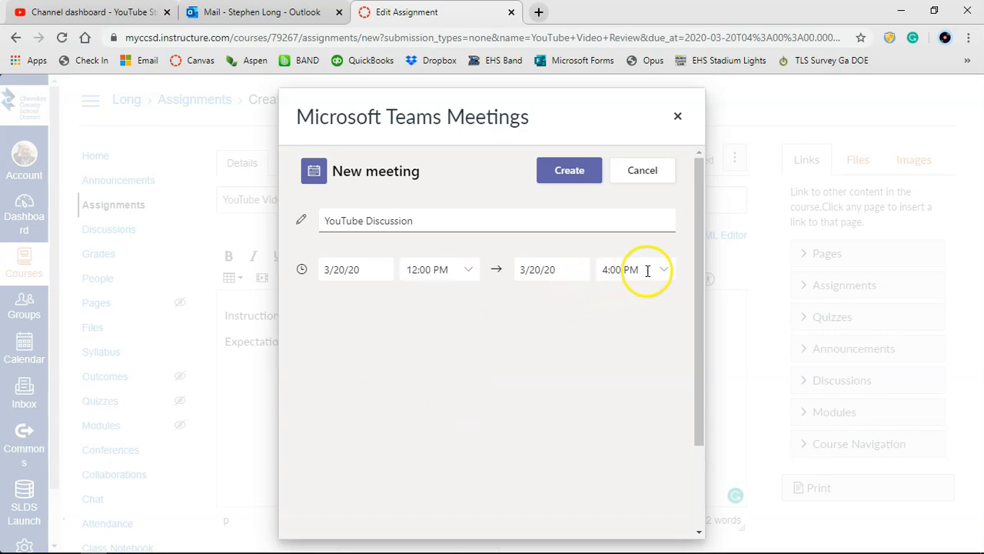
pyautogui.click(649, 269)
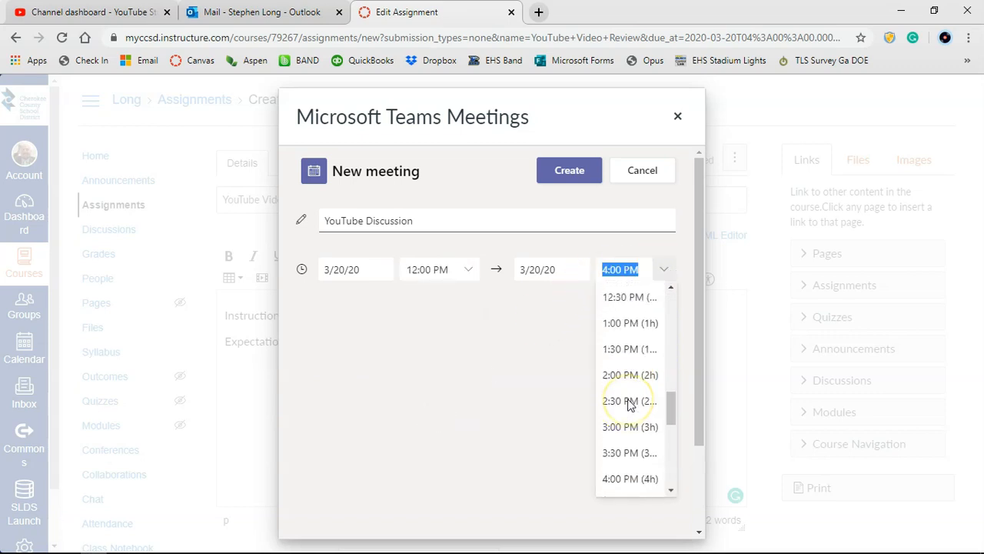
pyautogui.click(629, 297)
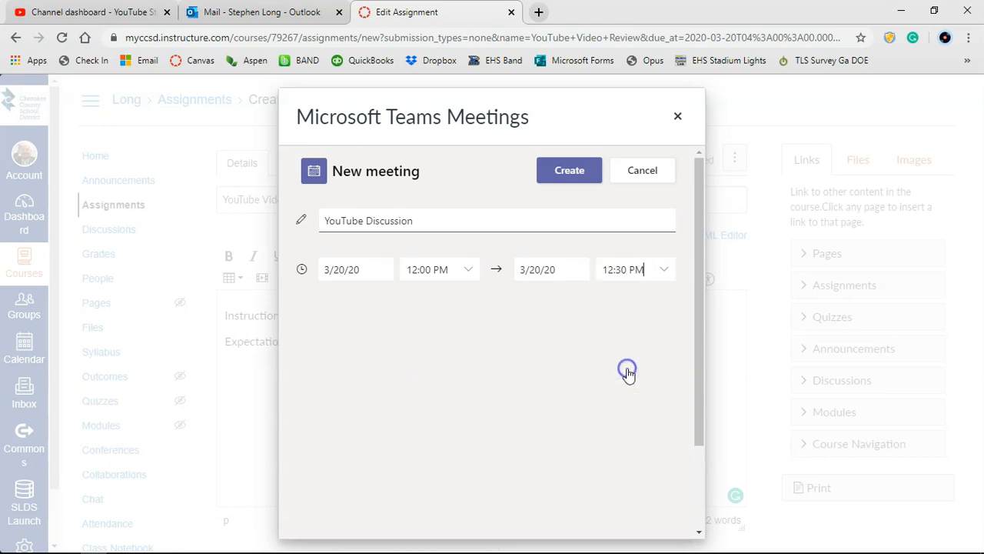
pyautogui.moveTo(474, 323)
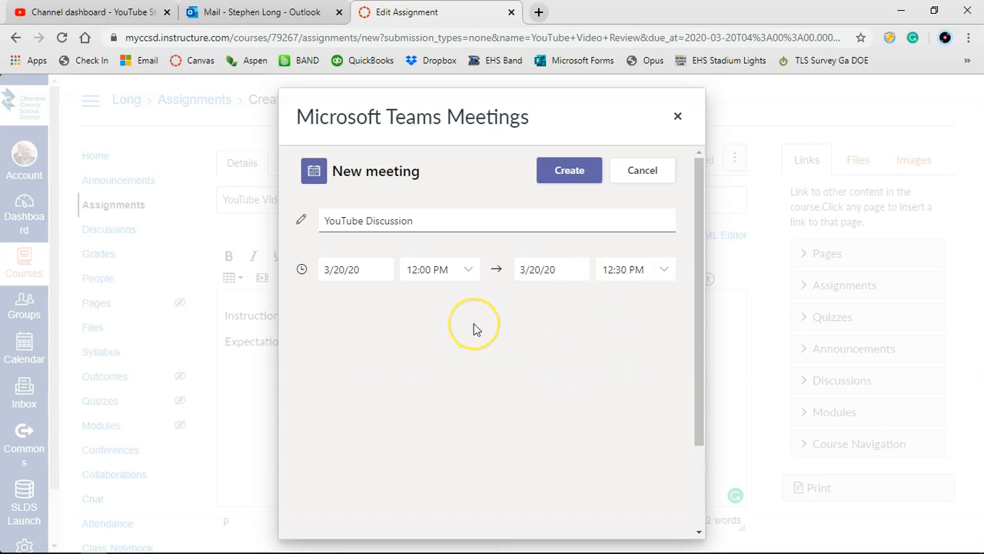
pyautogui.moveTo(474, 326)
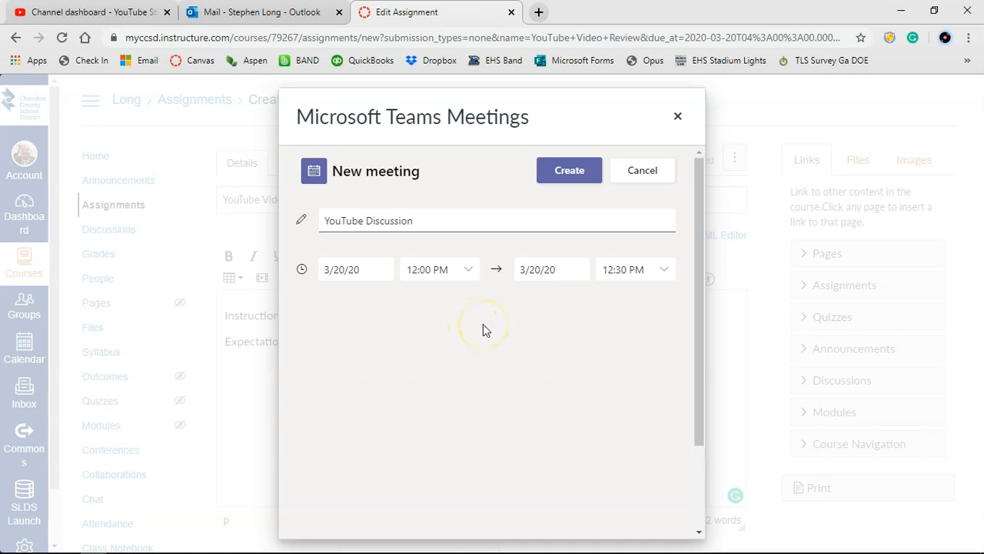
pyautogui.moveTo(537, 270)
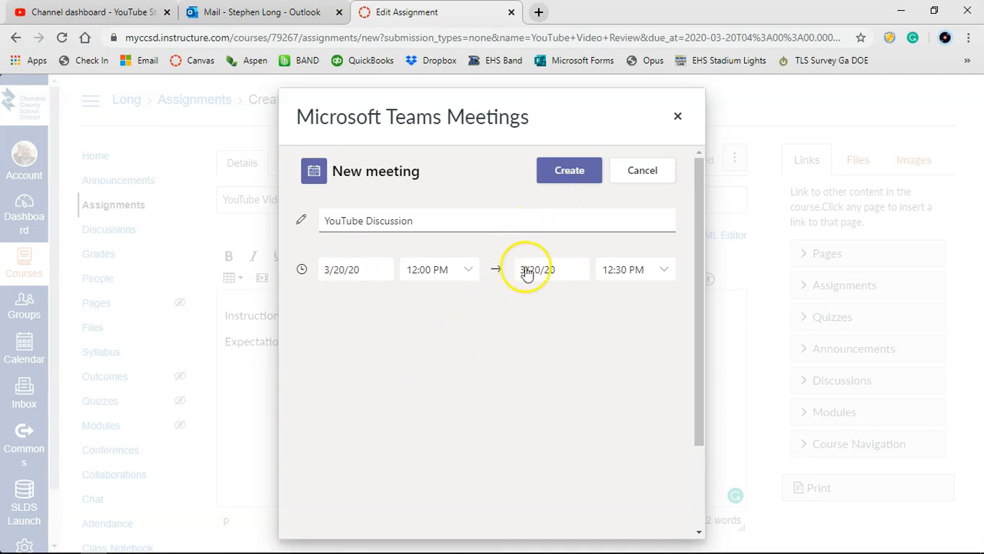
pyautogui.click(569, 169)
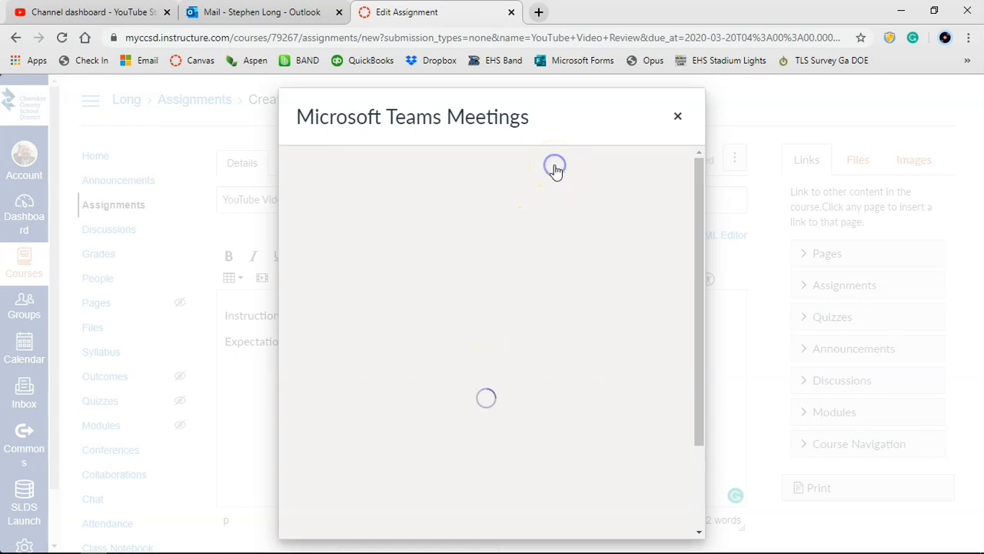
pyautogui.click(676, 117)
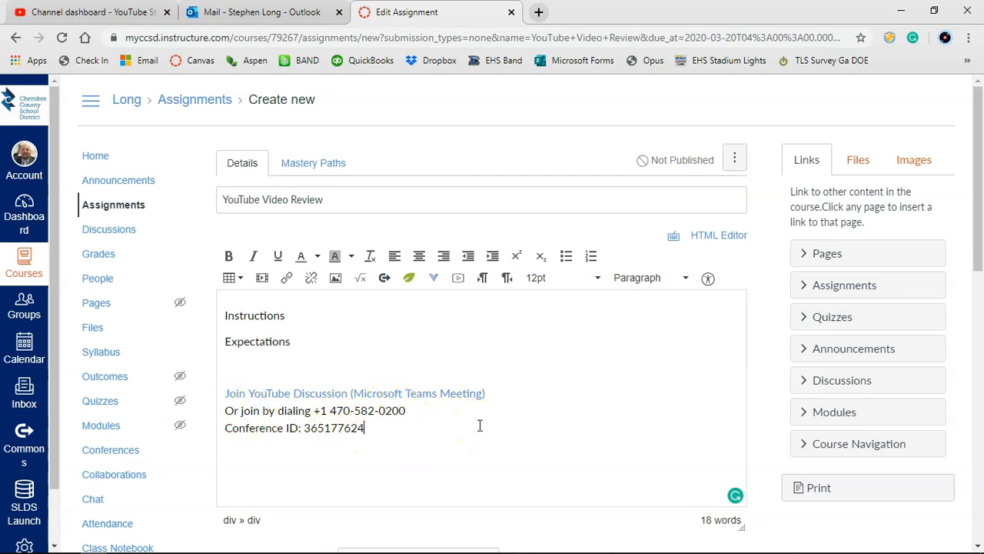
# Step: Set the assignment available from Mar 19 and save and publish it
pyautogui.scroll(-3)
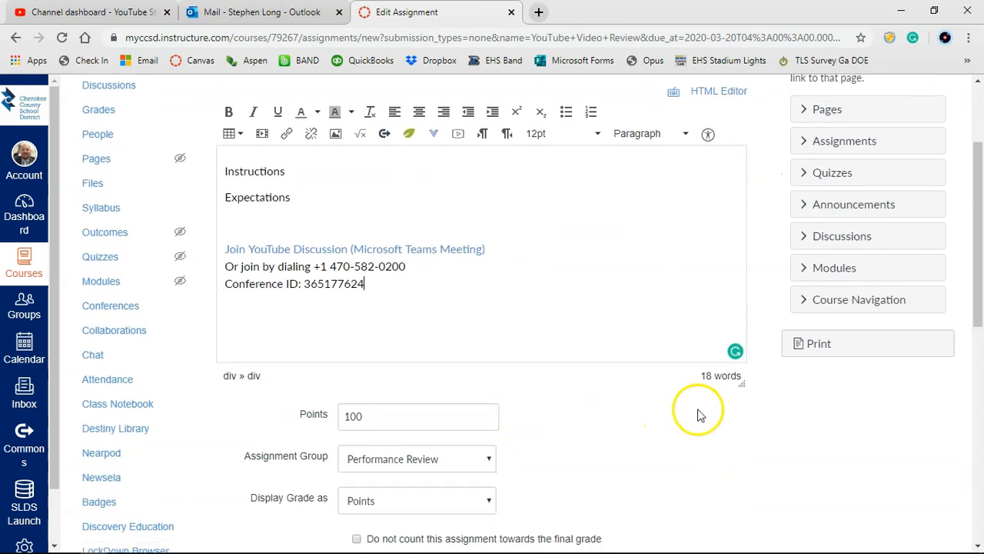
pyautogui.scroll(-3)
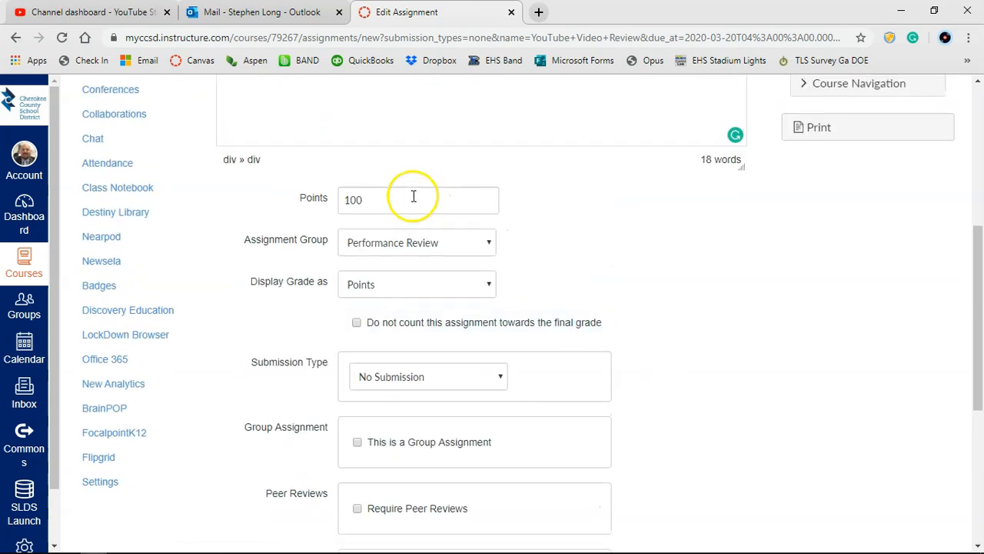
pyautogui.moveTo(712, 319)
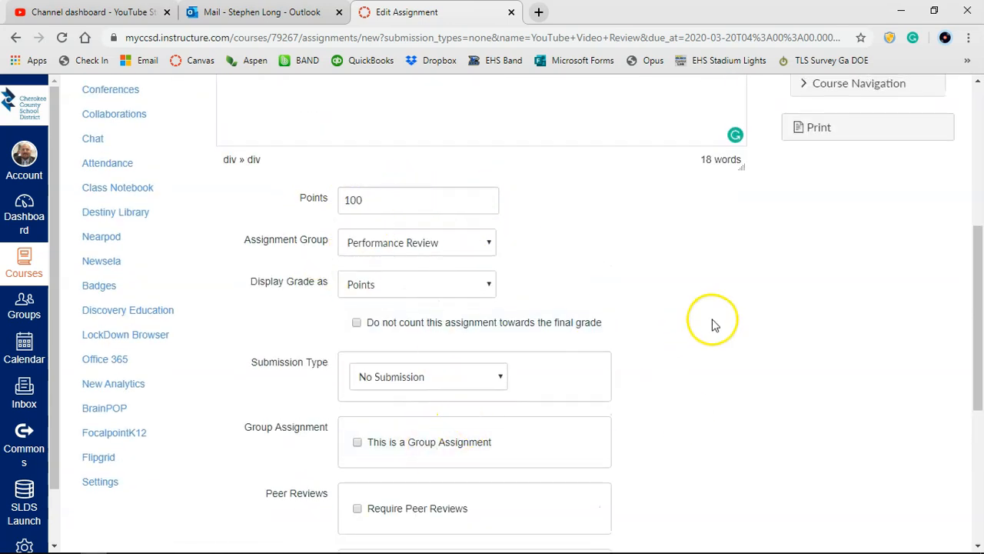
pyautogui.scroll(-3)
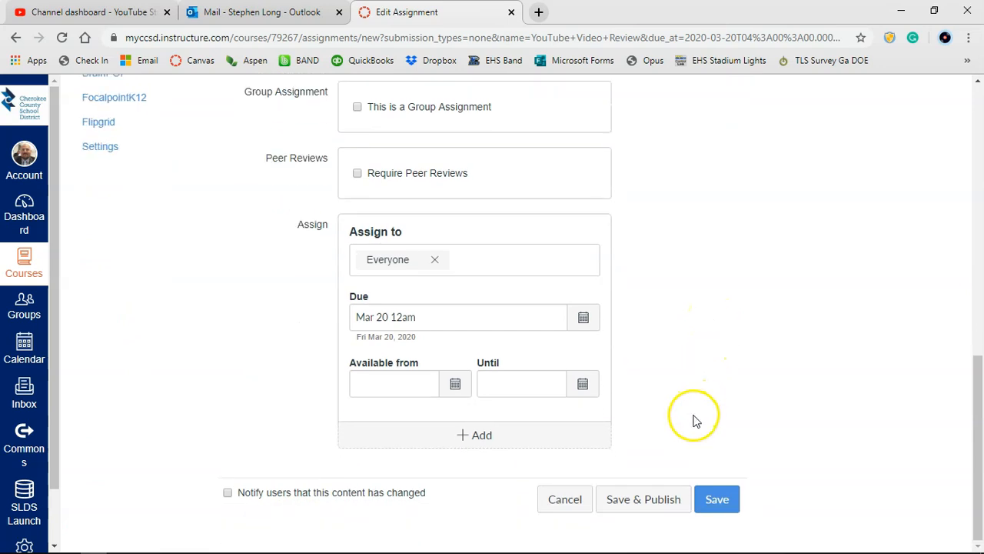
pyautogui.click(583, 317)
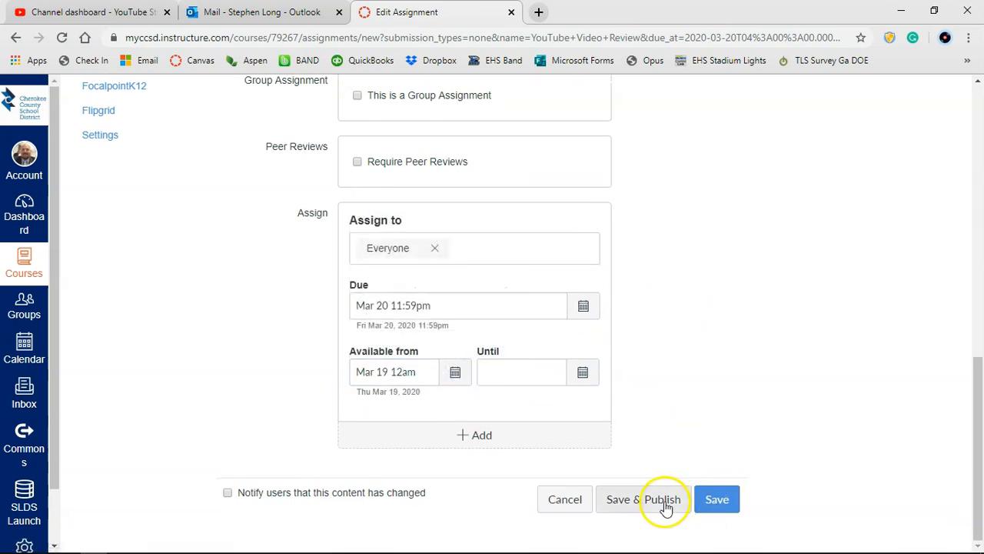
pyautogui.click(643, 498)
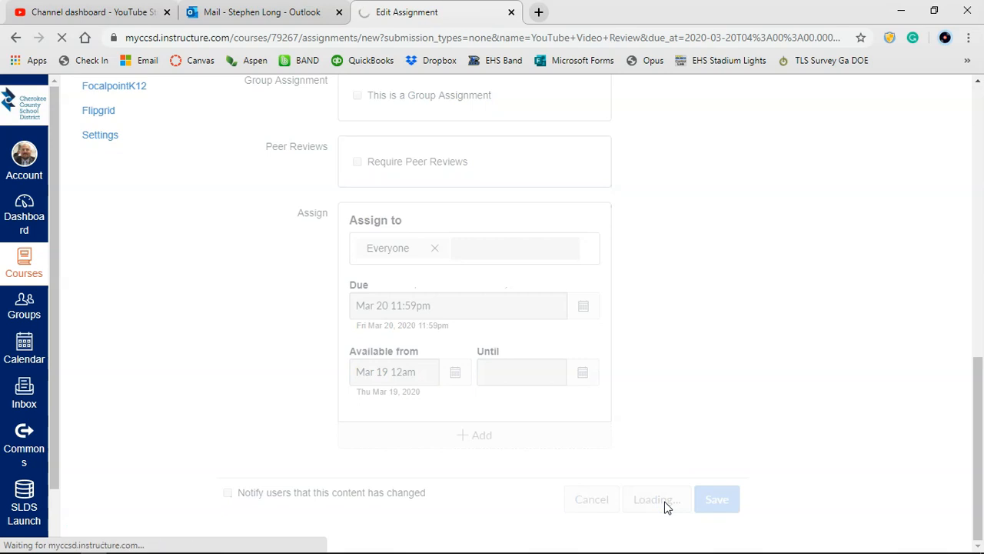
pyautogui.click(717, 498)
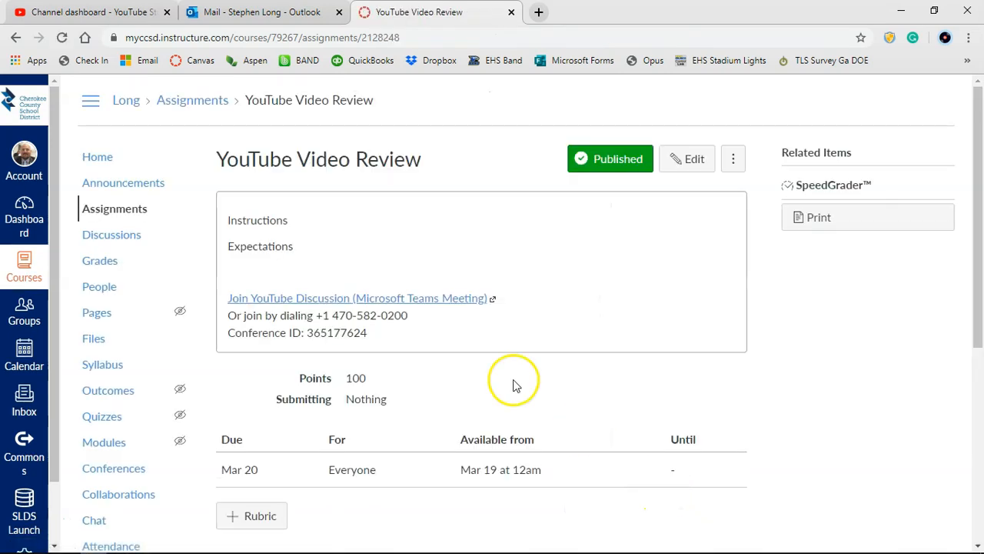
pyautogui.moveTo(415, 290)
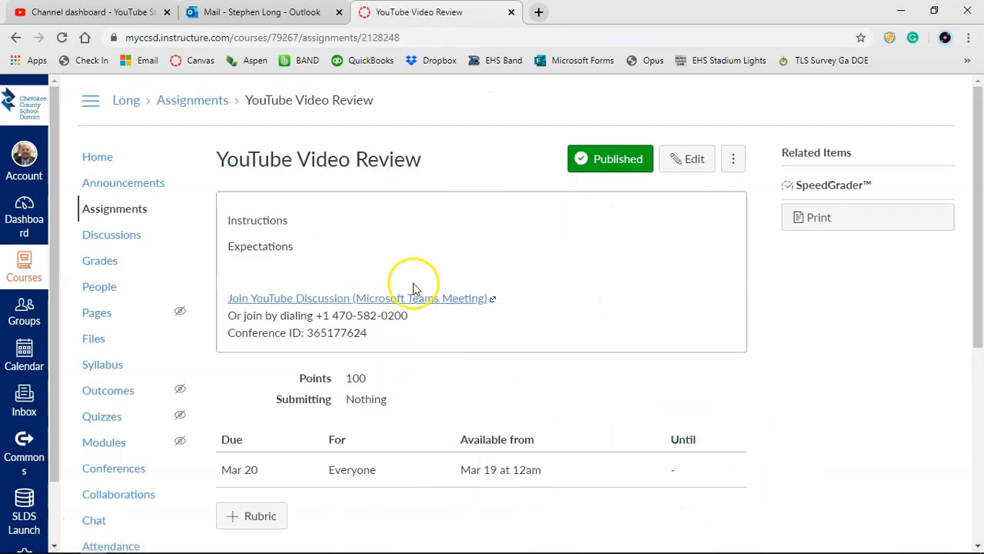
pyautogui.moveTo(268, 243)
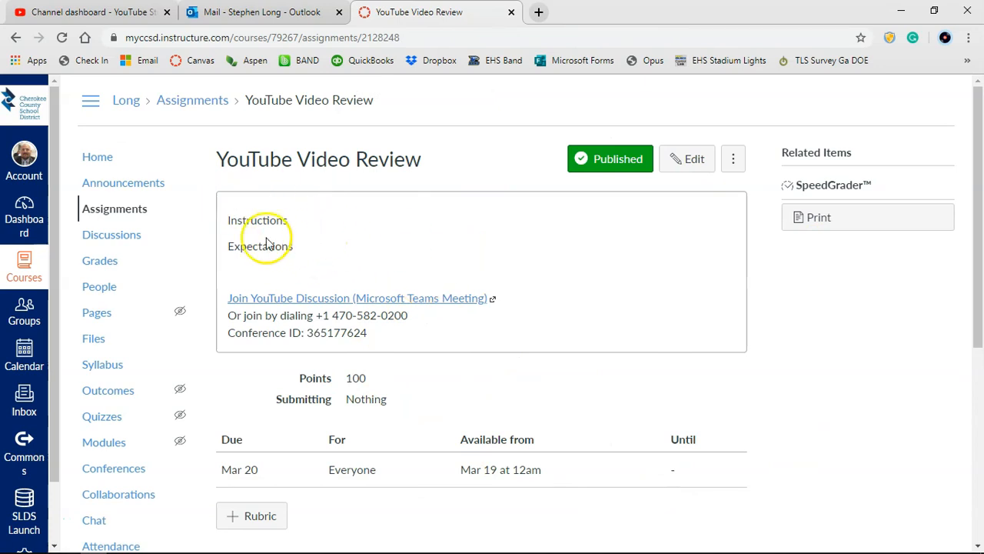
pyautogui.moveTo(300, 304)
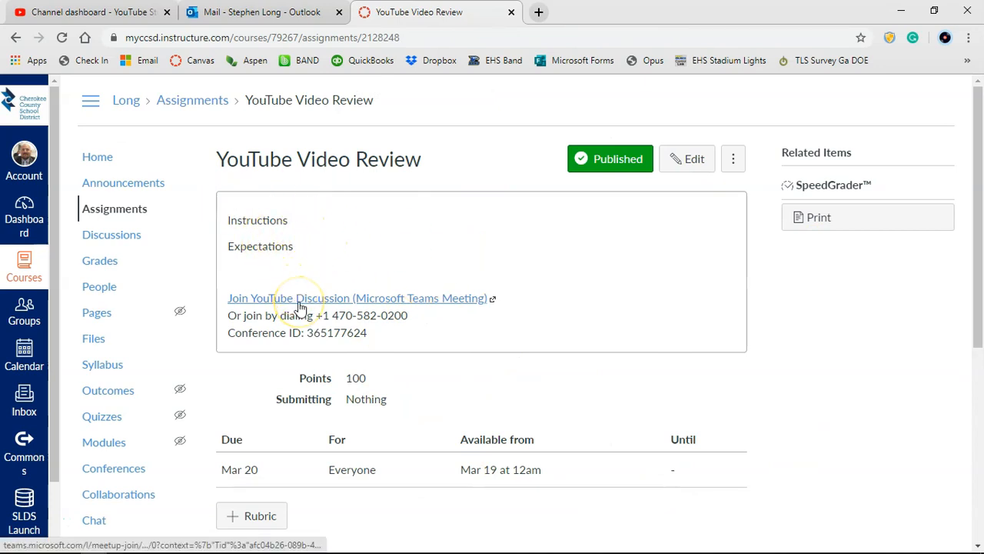
# Step: Follow the assignment's meeting link and choose to join on the web instead
pyautogui.click(357, 298)
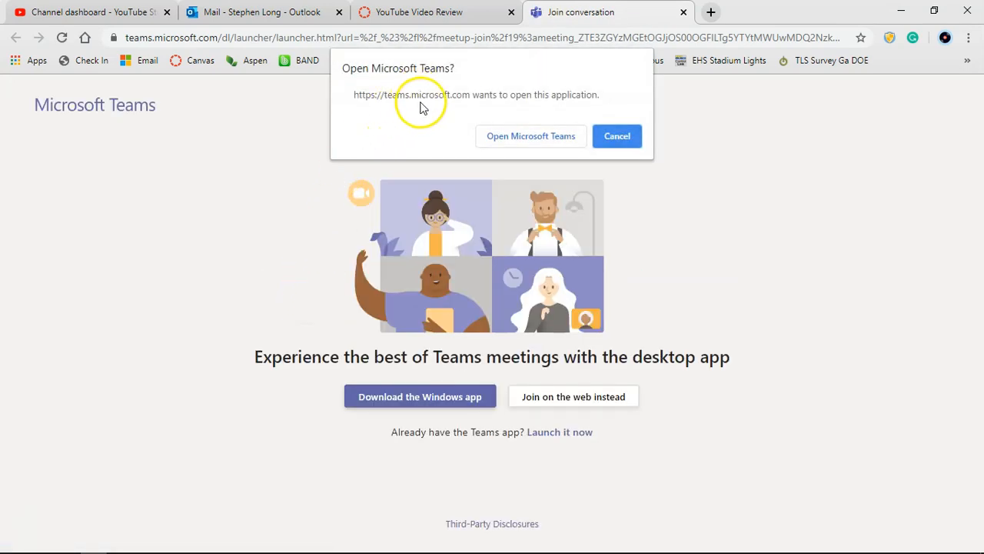
pyautogui.moveTo(460, 131)
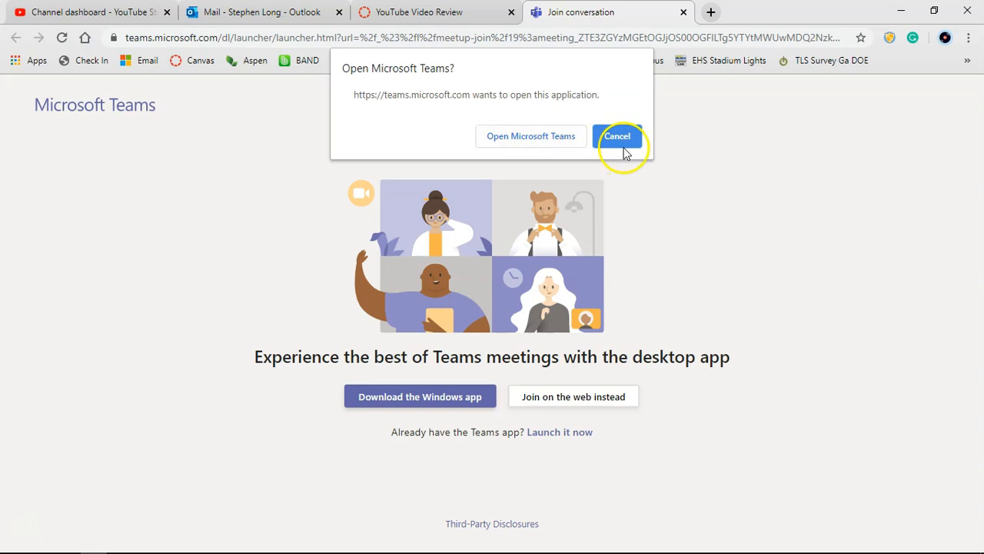
pyautogui.click(619, 136)
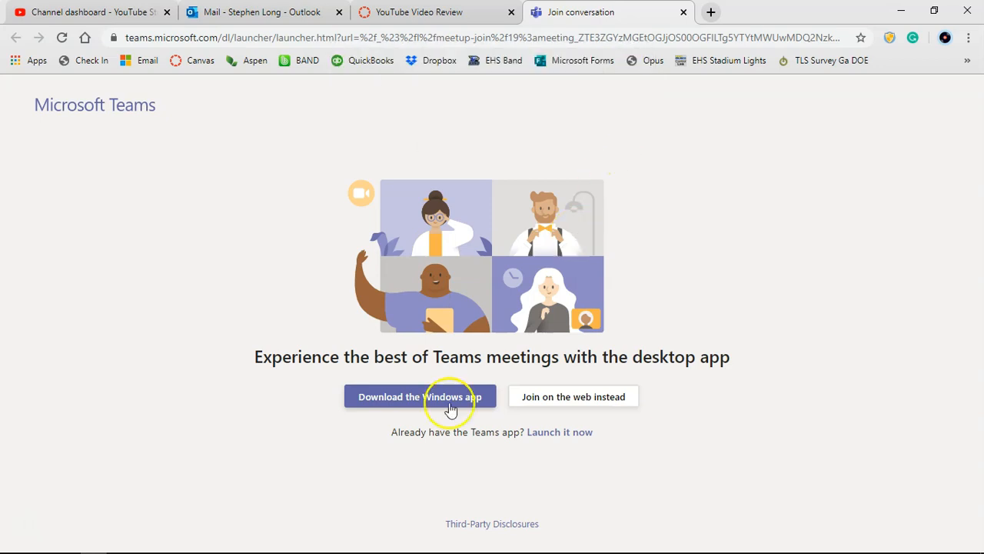
pyautogui.moveTo(572, 397)
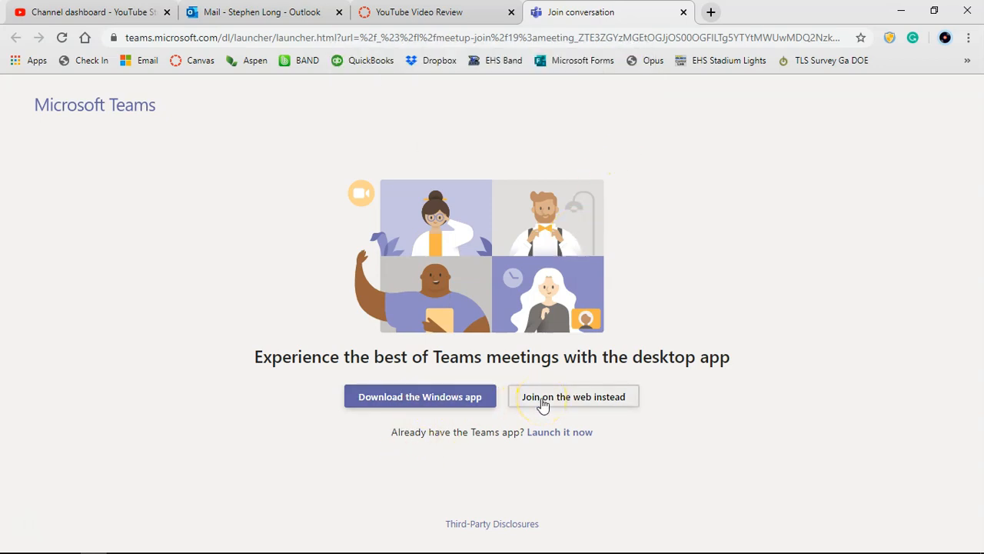
pyautogui.click(573, 396)
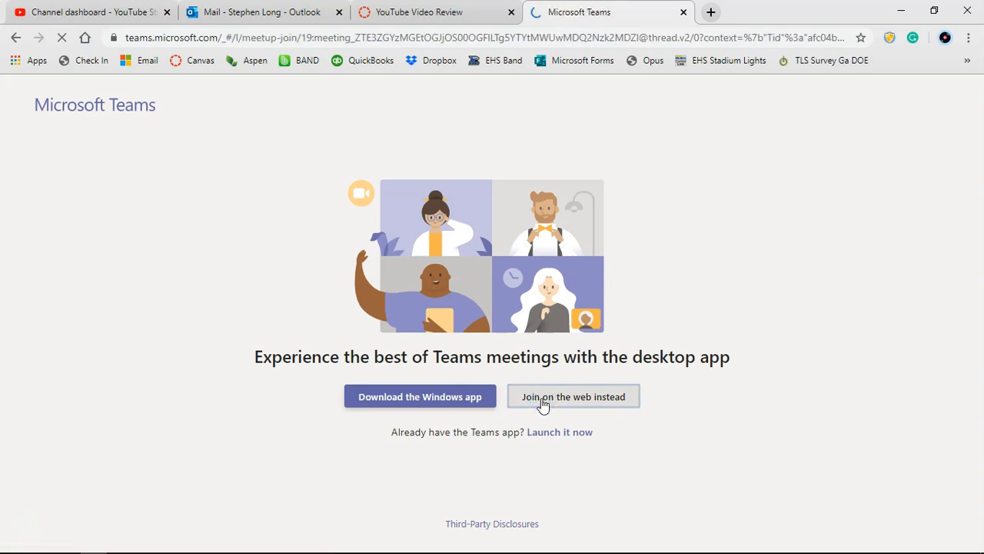
pyautogui.click(572, 397)
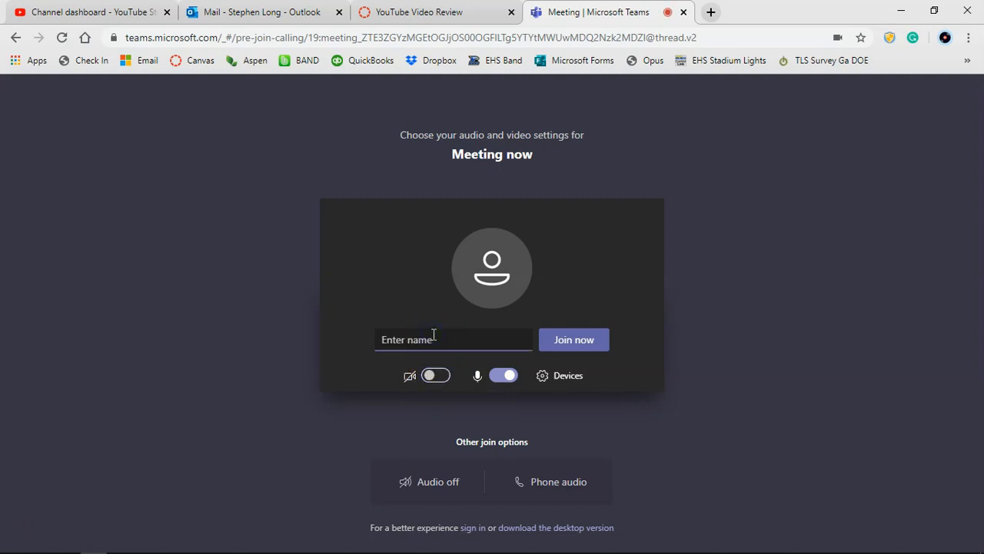
pyautogui.write('Stephen Long')
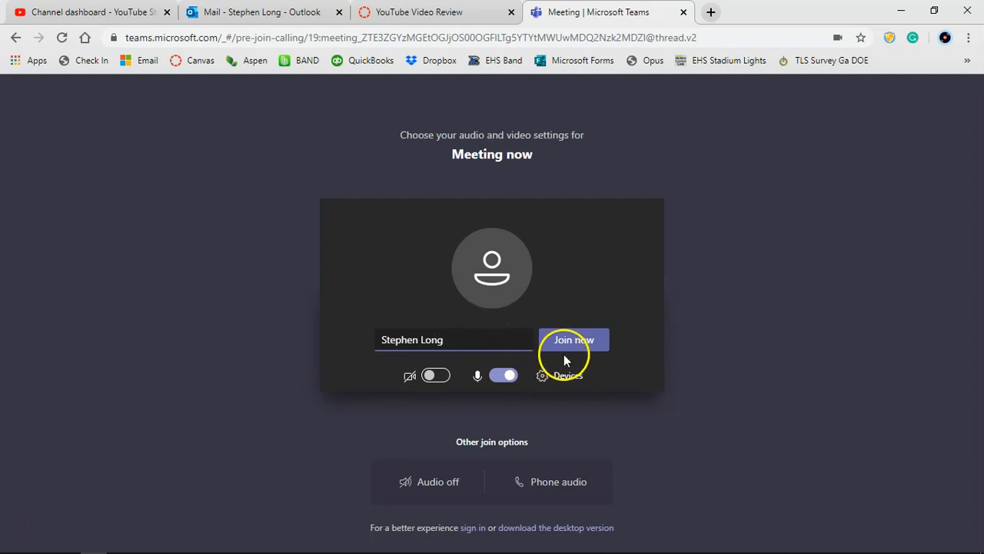
pyautogui.moveTo(577, 340)
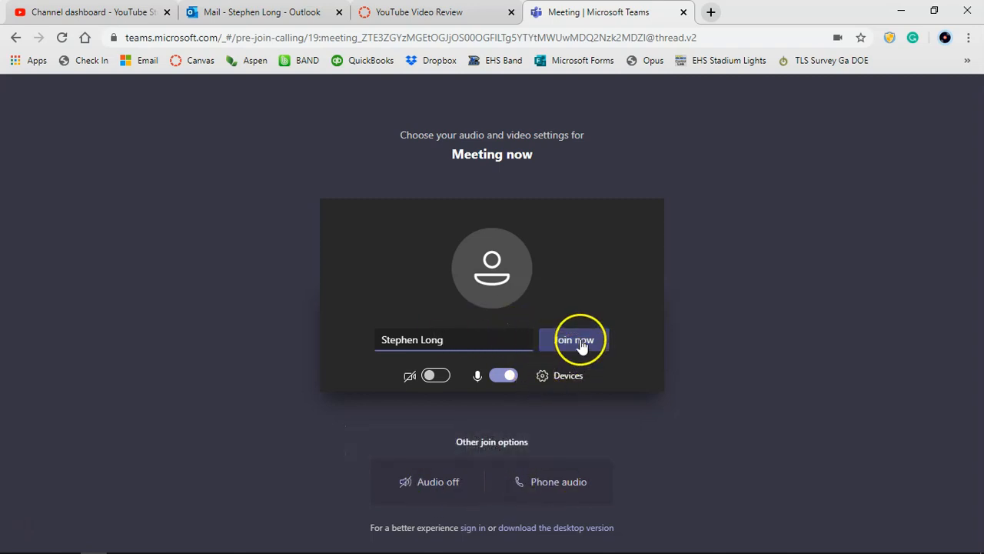
pyautogui.click(575, 340)
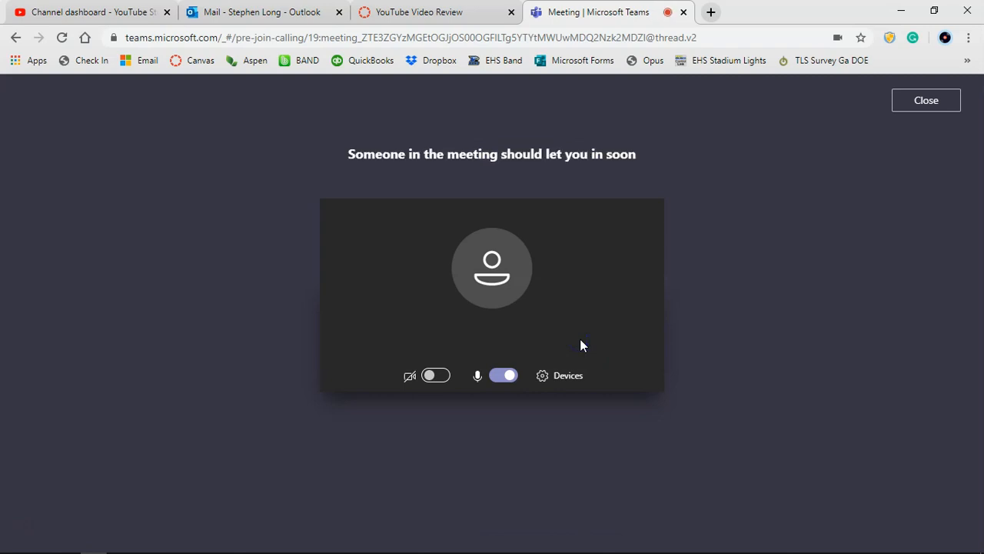
pyautogui.moveTo(423, 69)
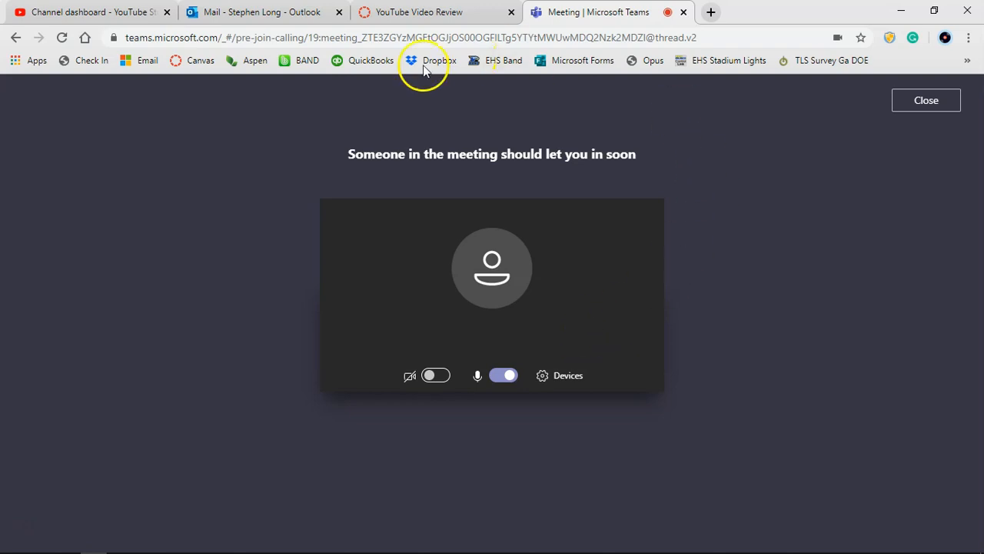
pyautogui.moveTo(671, 471)
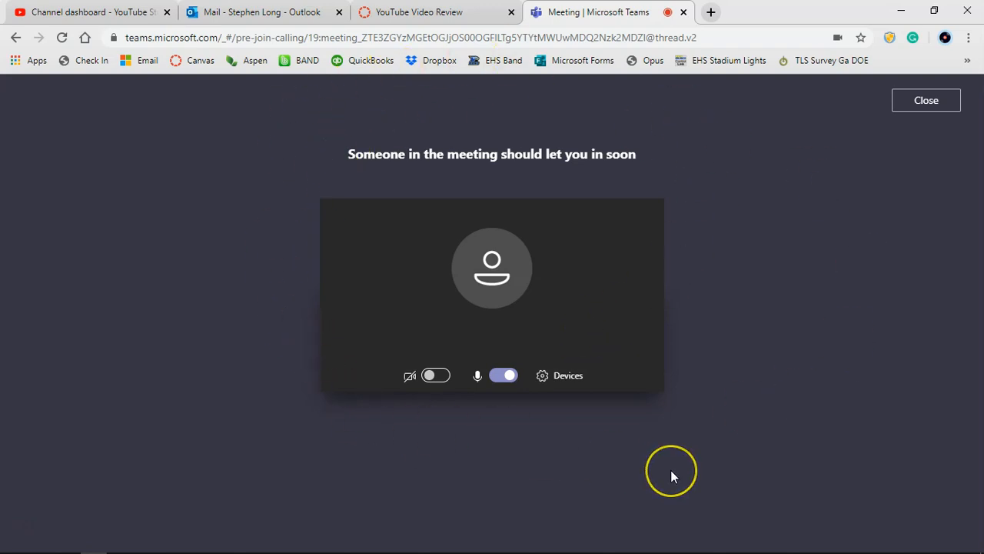
pyautogui.moveTo(781, 212)
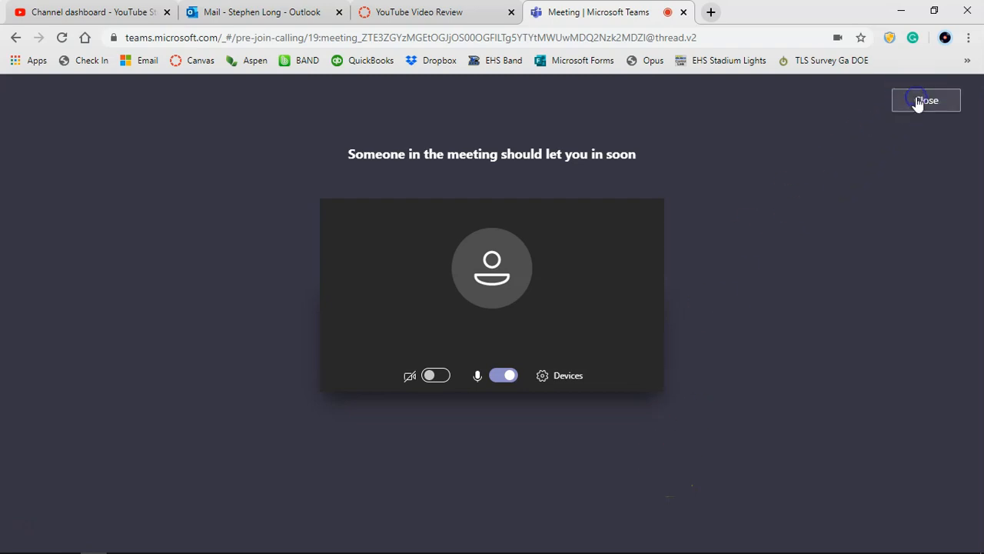
# Step: Leave the web lobby and reopen the meeting link in the Teams desktop app
pyautogui.click(926, 101)
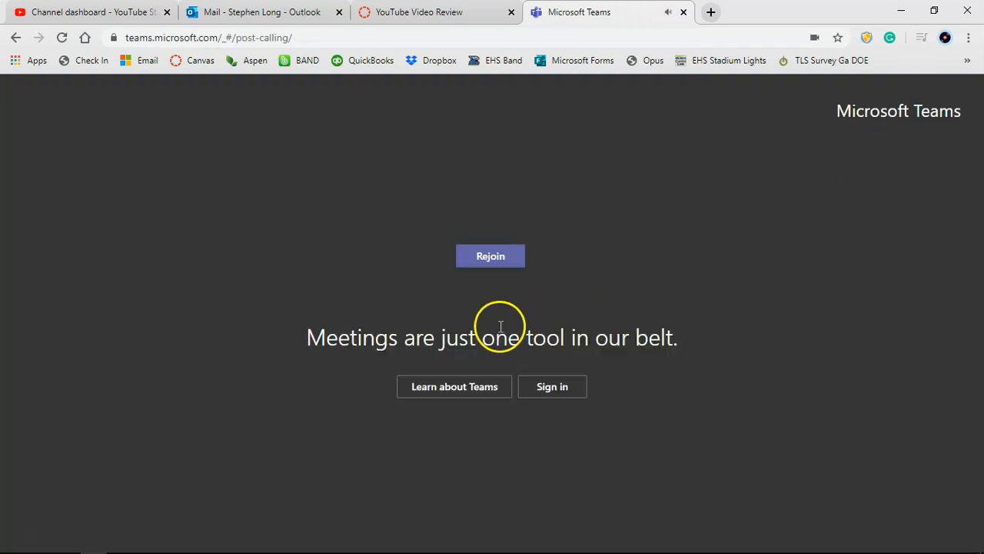
pyautogui.moveTo(673, 9)
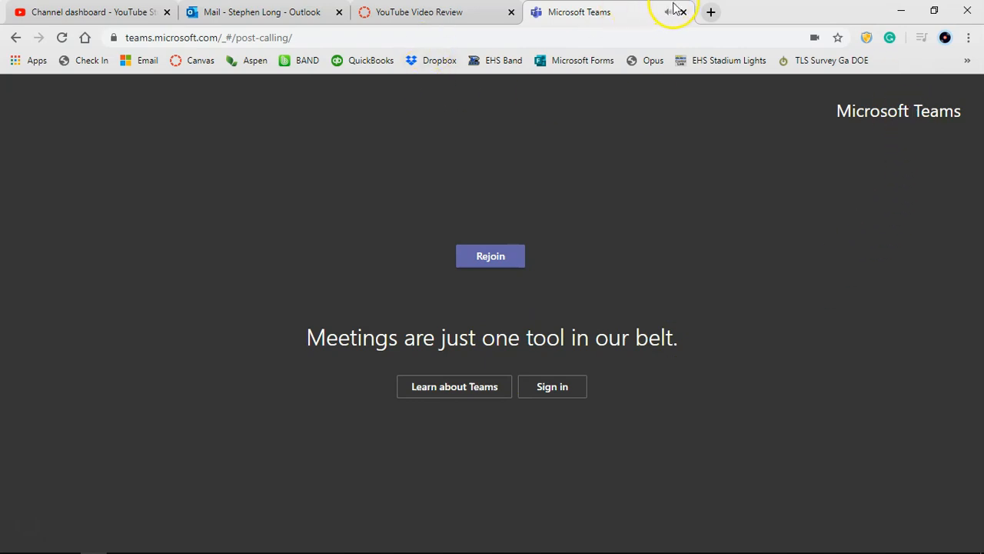
pyautogui.click(682, 12)
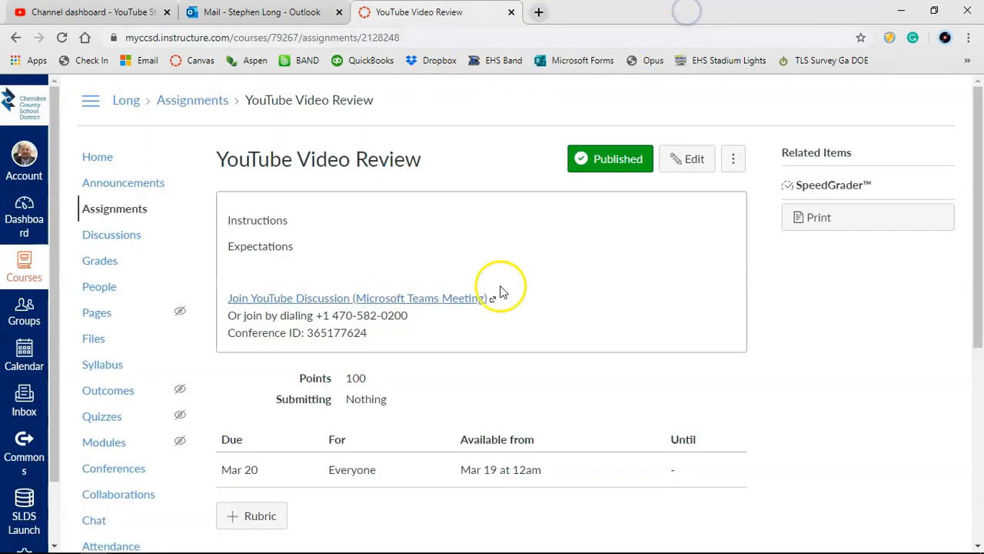
pyautogui.click(353, 298)
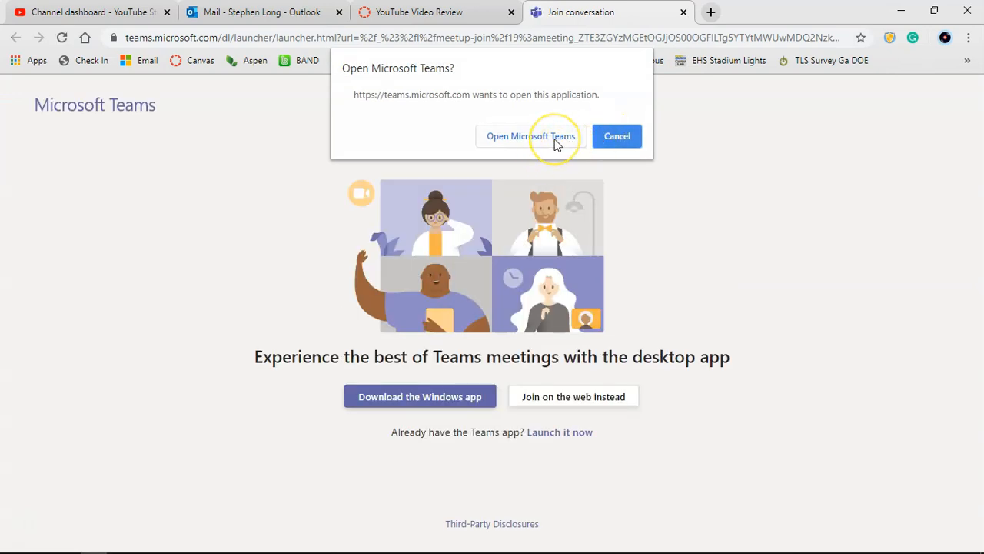
pyautogui.click(531, 135)
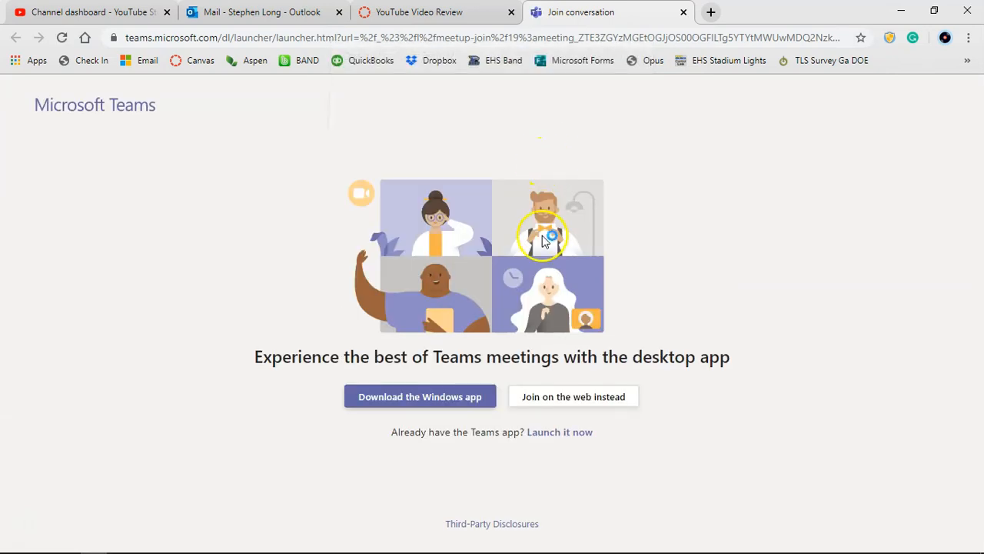
# Step: Maximize the desktop app and turn the camera off on the pre-join screen
pyautogui.click(560, 431)
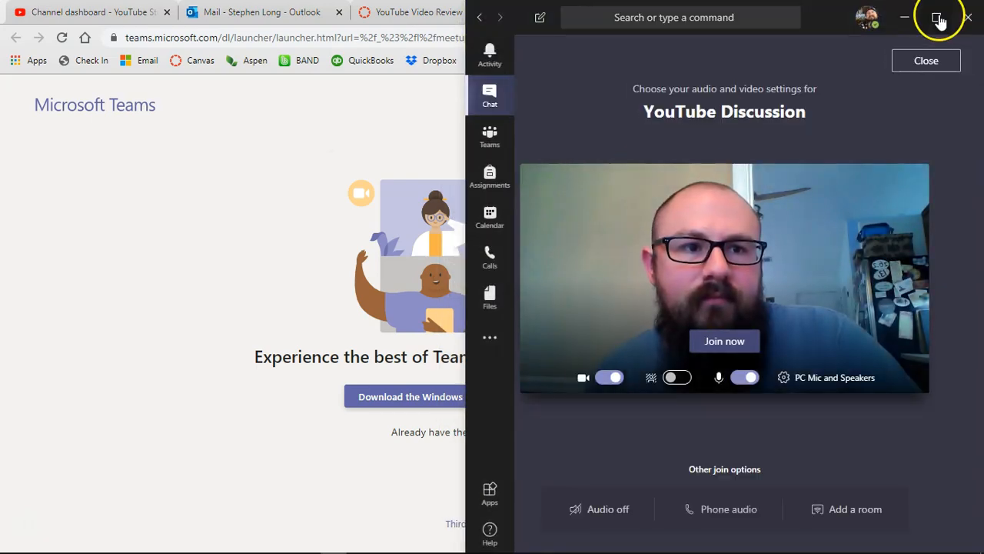
pyautogui.click(938, 17)
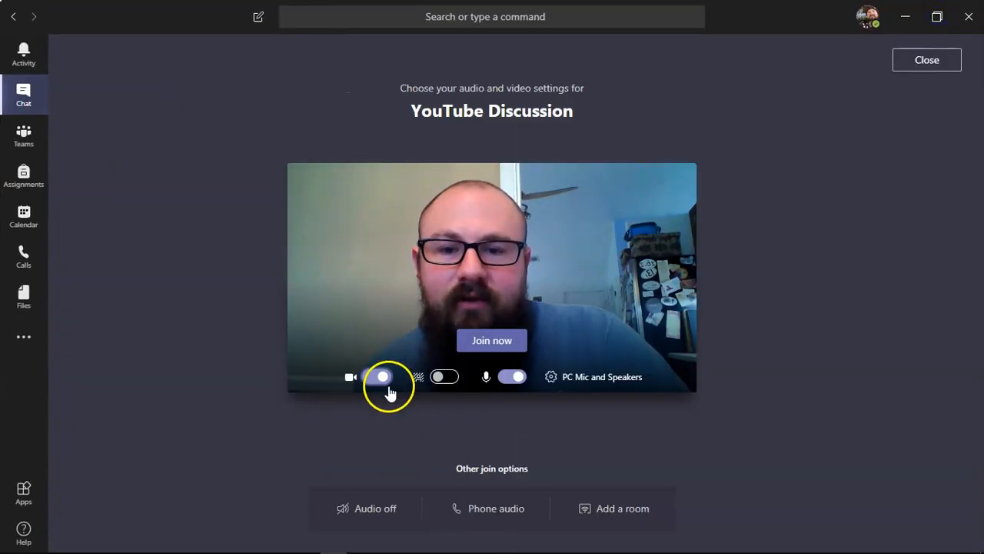
pyautogui.click(377, 376)
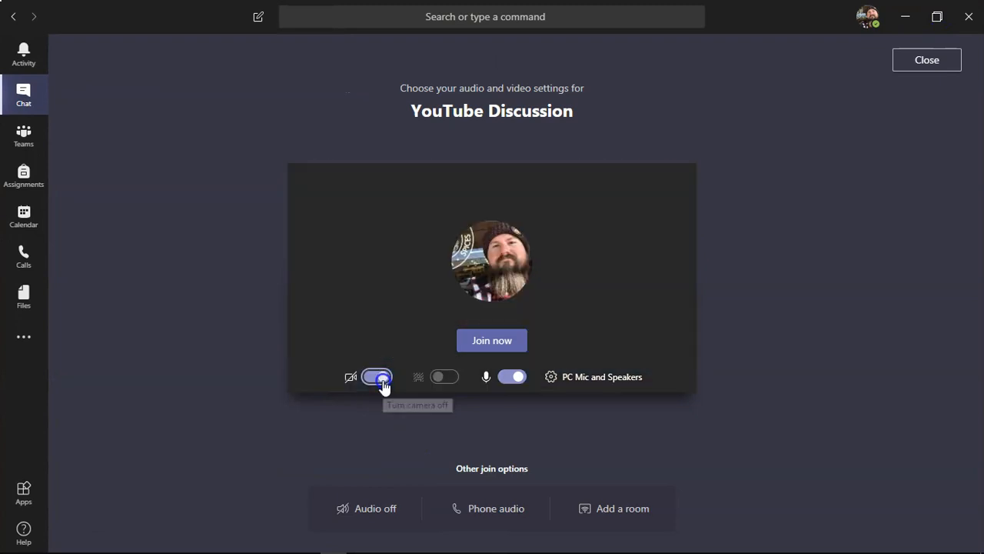
pyautogui.click(377, 376)
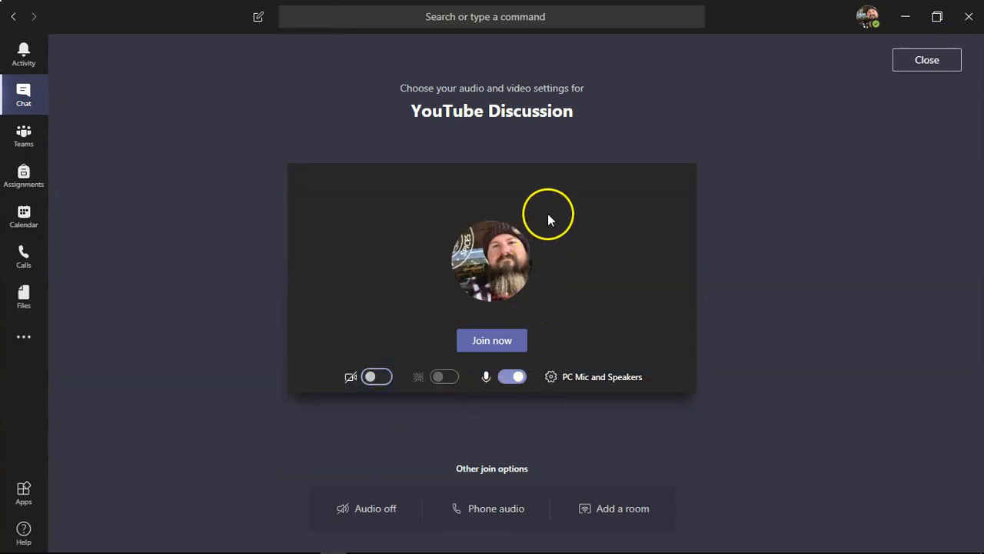
pyautogui.moveTo(493, 342)
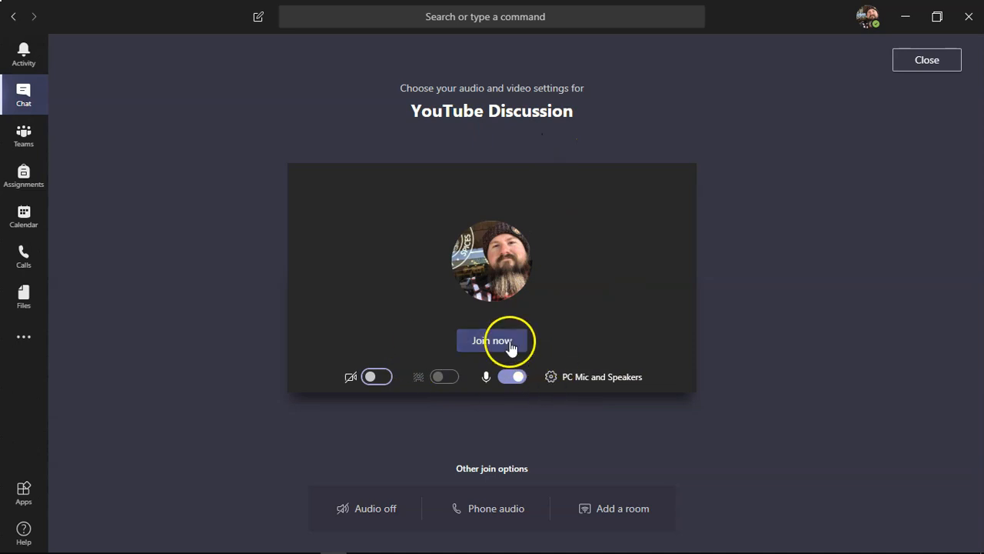
# Step: Join the YouTube Discussion meeting and show the participants list
pyautogui.click(492, 341)
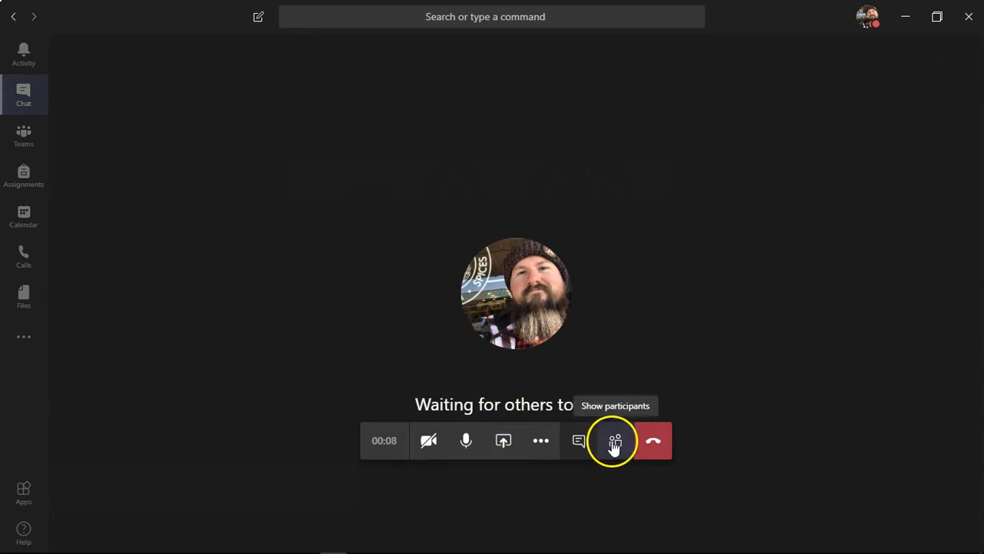
pyautogui.click(615, 440)
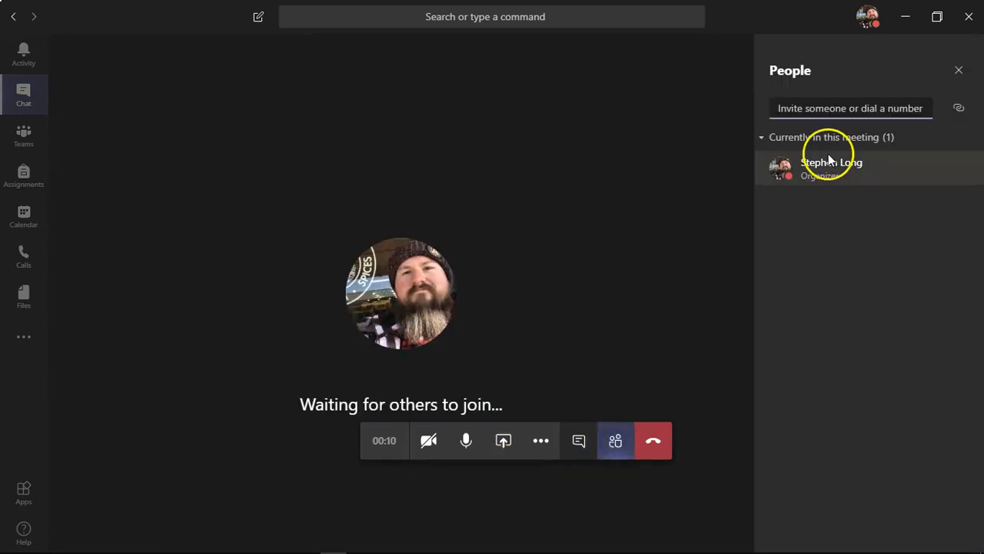
pyautogui.moveTo(578, 440)
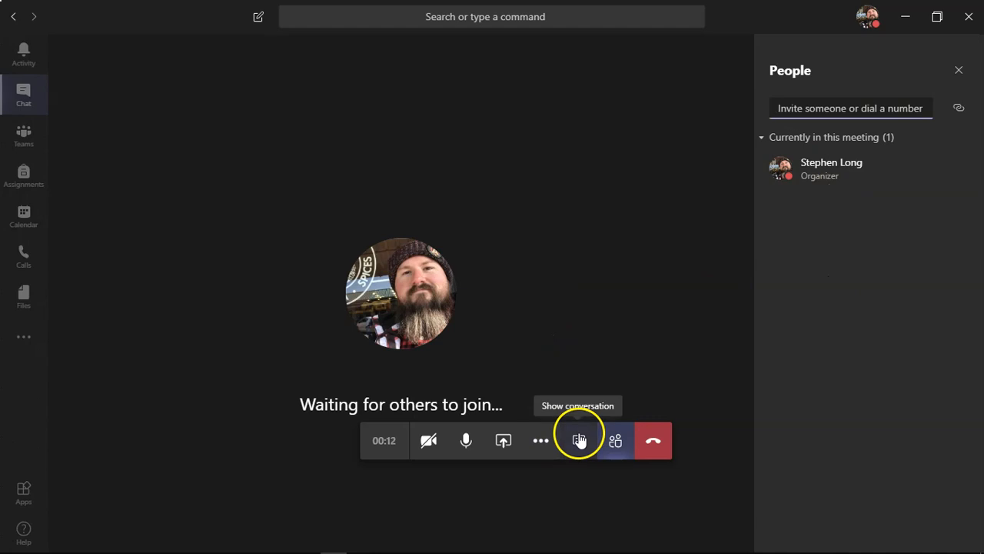
pyautogui.click(579, 440)
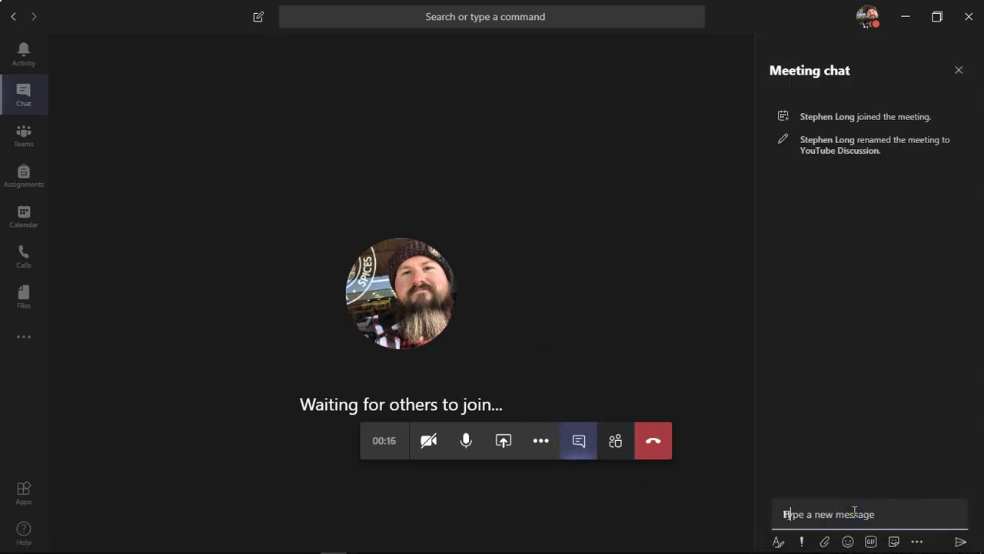
pyautogui.write('How are you')
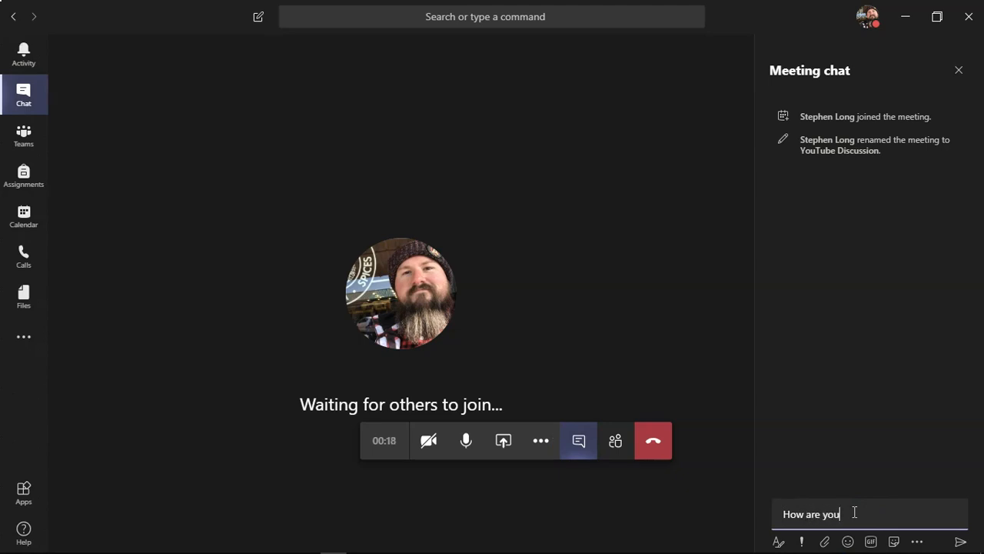
pyautogui.press('Return')
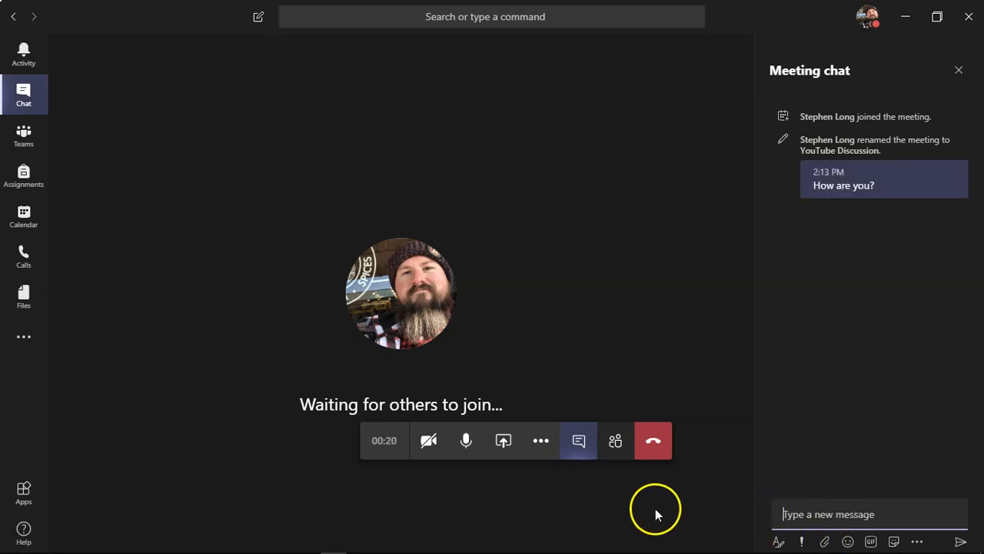
pyautogui.moveTo(503, 440)
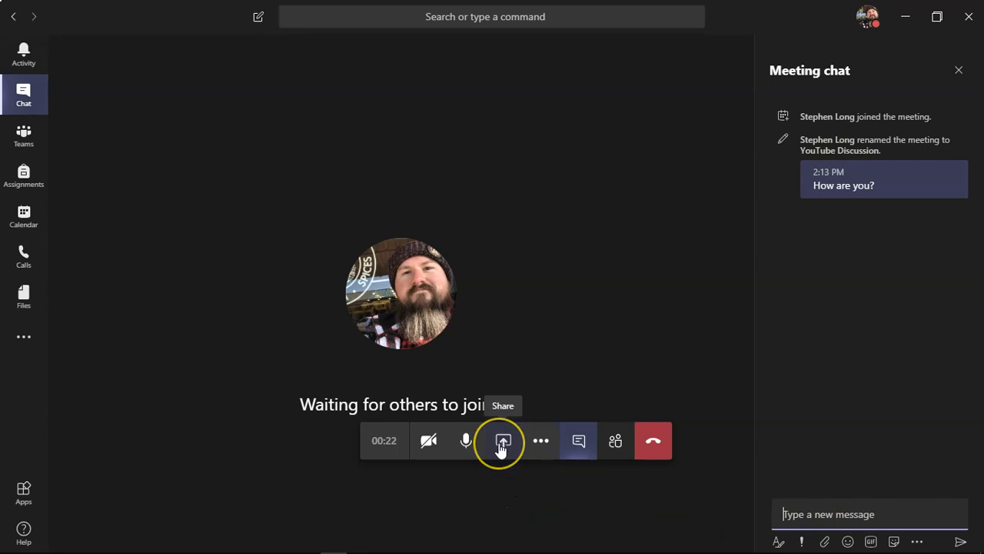
pyautogui.moveTo(466, 440)
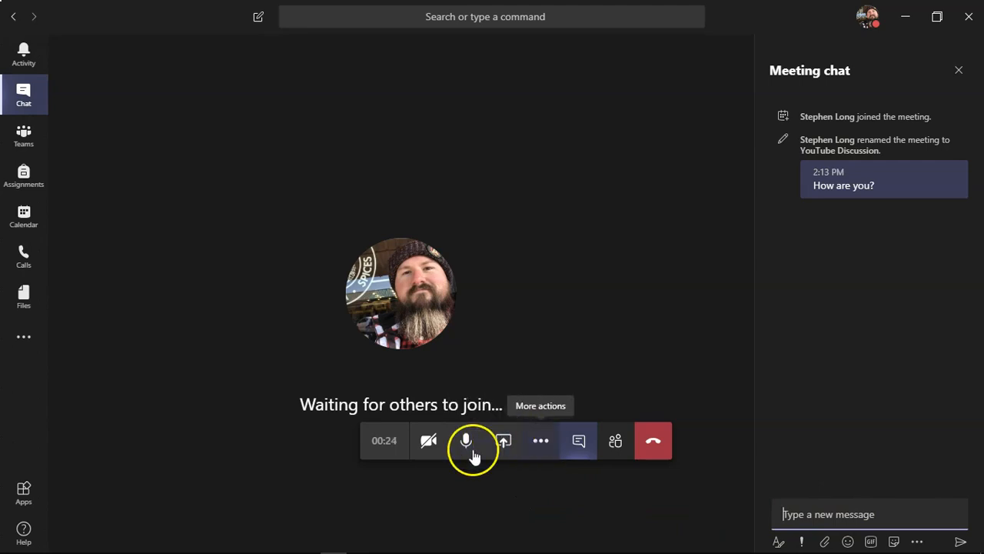
pyautogui.moveTo(466, 440)
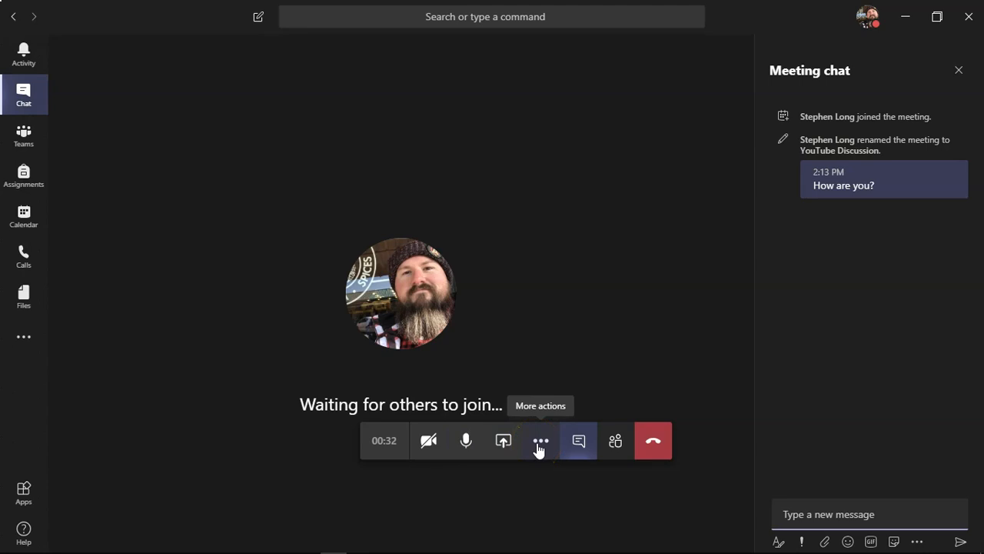
# Step: Reveal the More actions menu listing device settings, meeting notes, background blur and recording
pyautogui.click(541, 440)
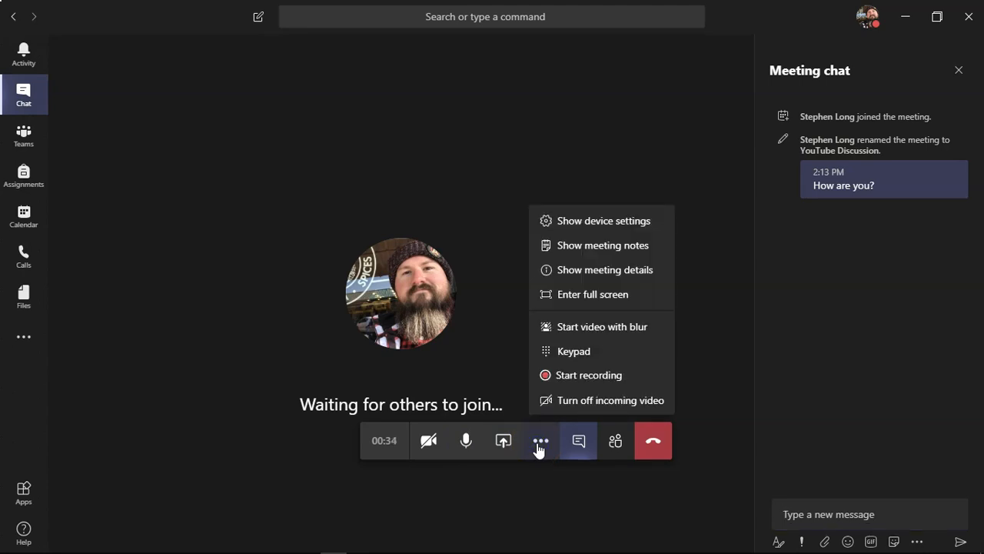
pyautogui.moveTo(628, 375)
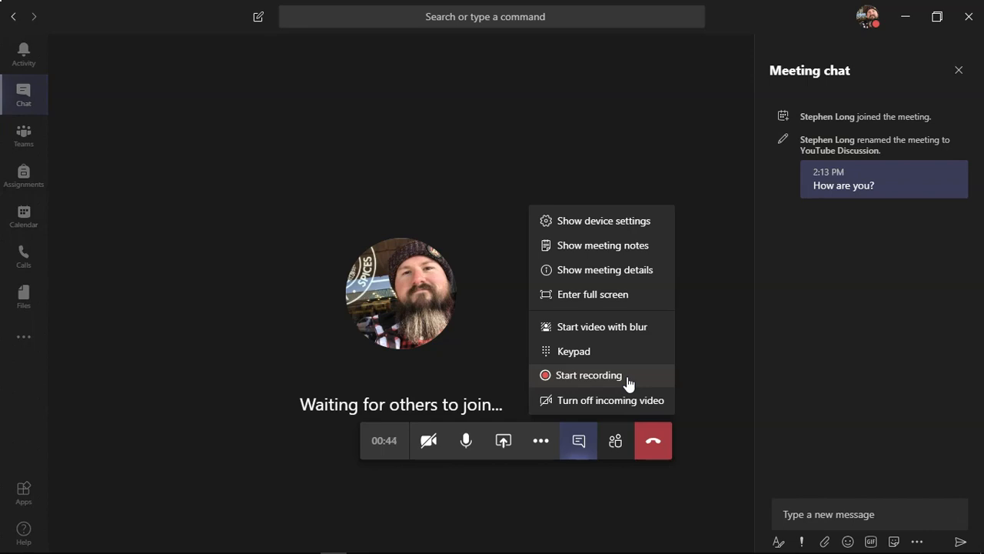
pyautogui.moveTo(603, 326)
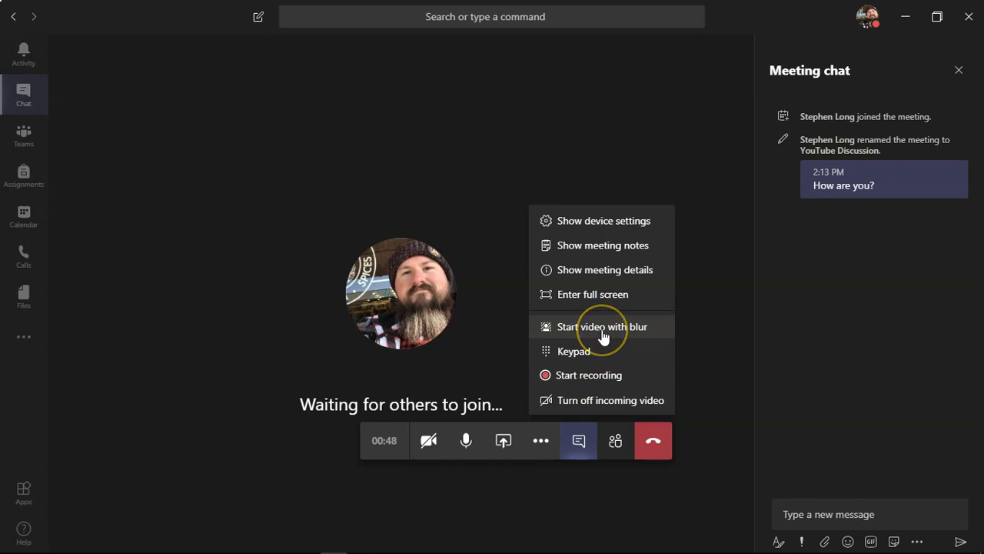
pyautogui.moveTo(603, 326)
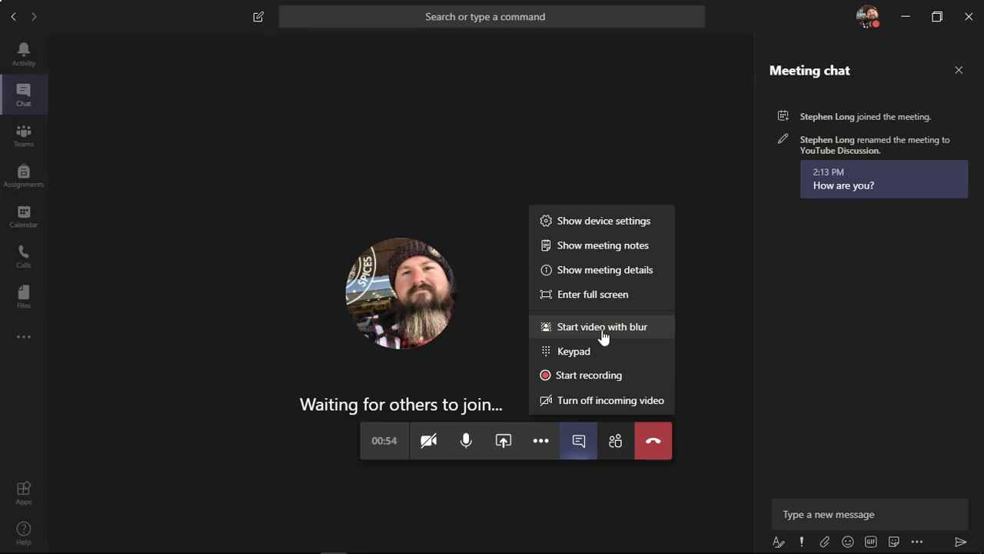
pyautogui.moveTo(623, 326)
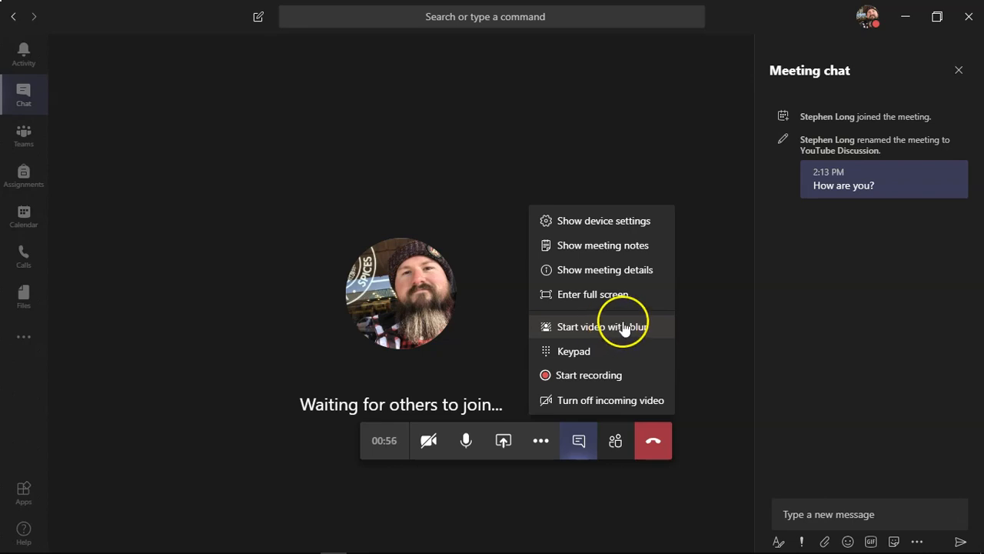
pyautogui.moveTo(623, 326)
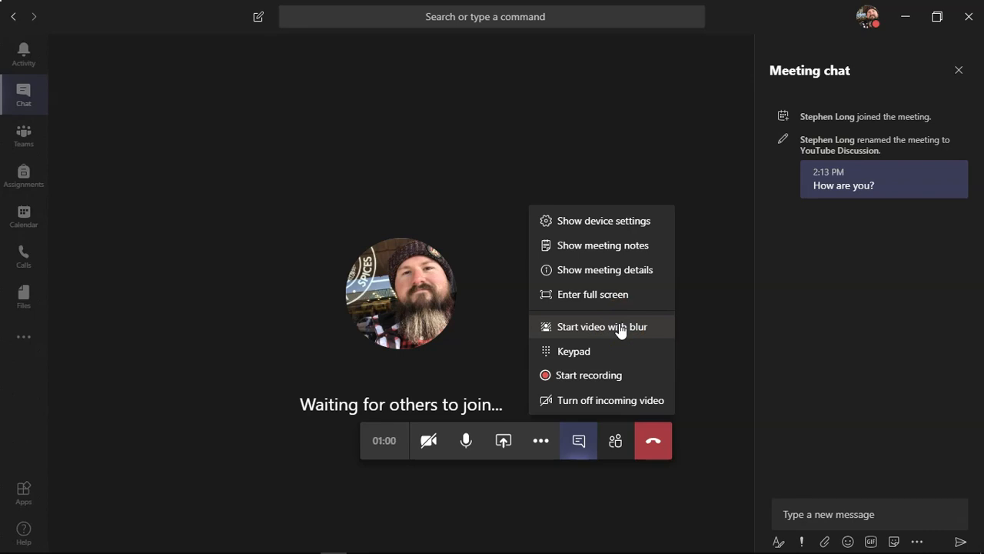
pyautogui.moveTo(592, 277)
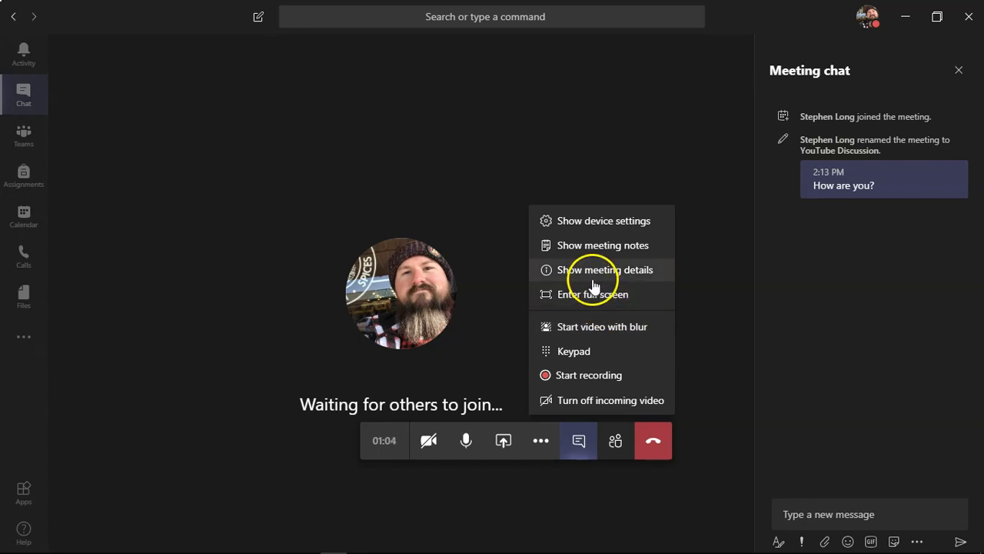
pyautogui.moveTo(603, 245)
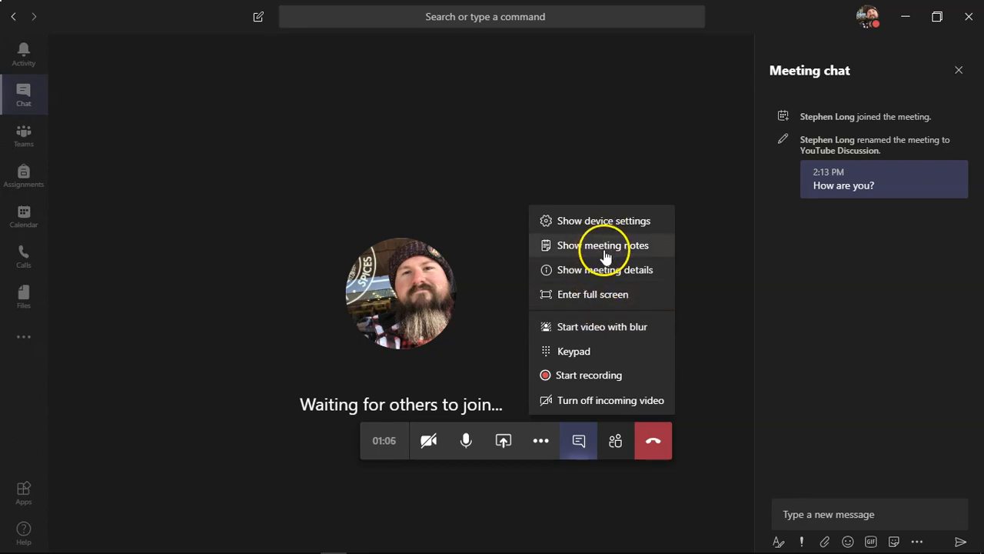
pyautogui.moveTo(592, 294)
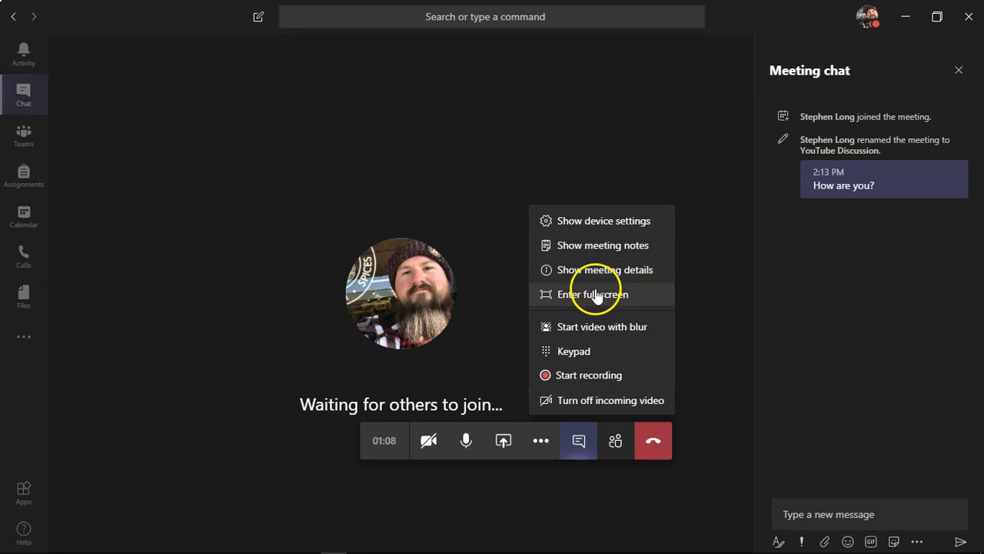
pyautogui.moveTo(599, 388)
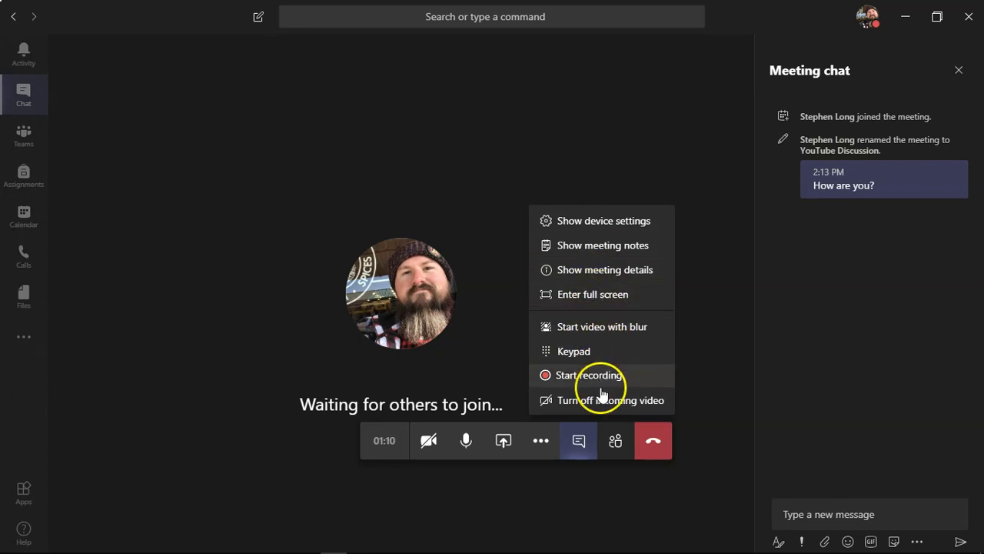
pyautogui.moveTo(591, 458)
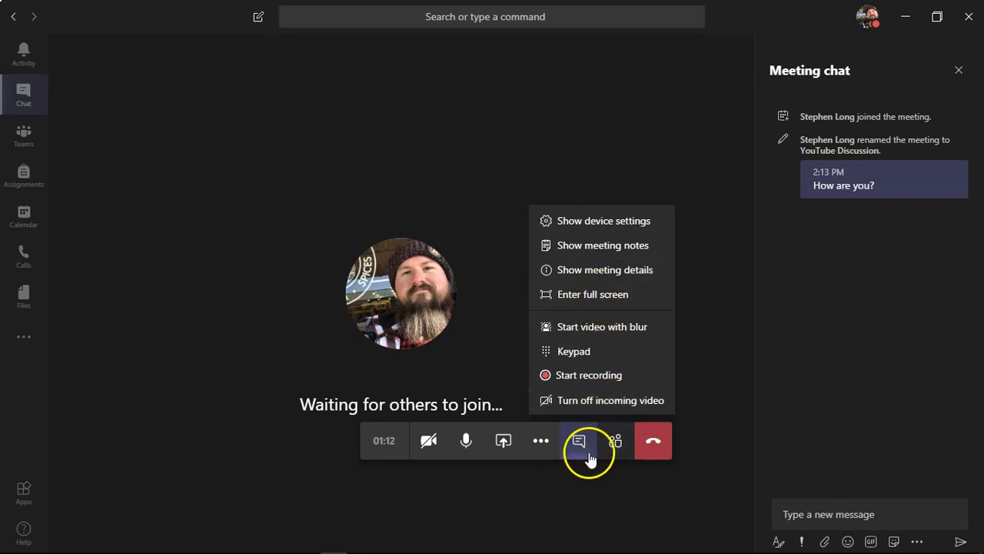
pyautogui.moveTo(616, 439)
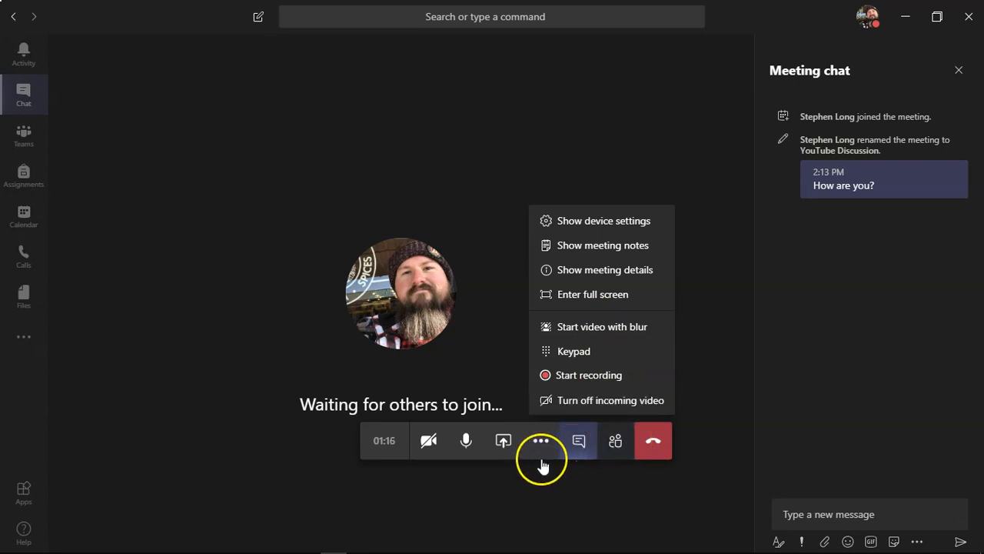
pyautogui.moveTo(616, 440)
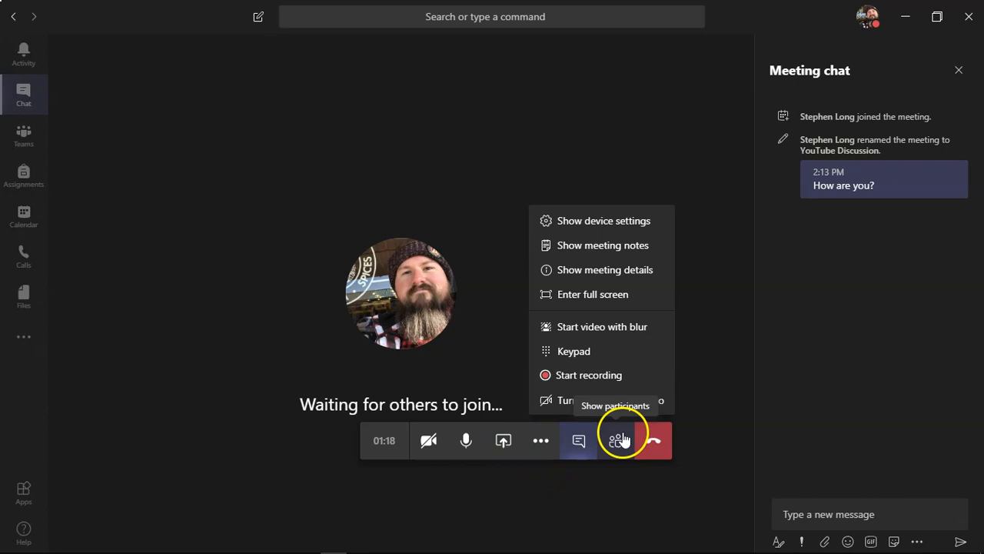
pyautogui.moveTo(652, 440)
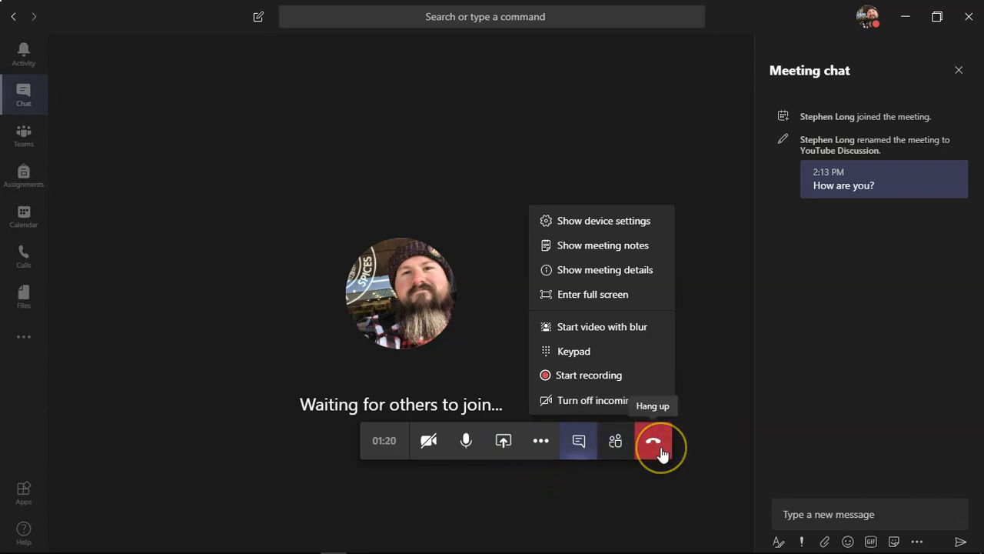
# Step: Hang up to leave the YouTube Discussion meeting, now shown as ended after 1m 30s
pyautogui.click(653, 440)
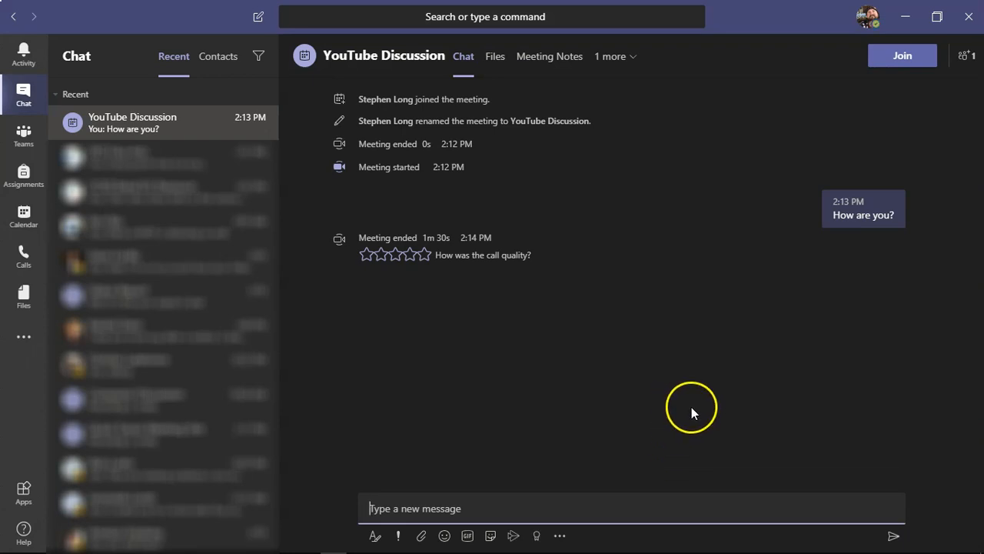
pyautogui.moveTo(680, 300)
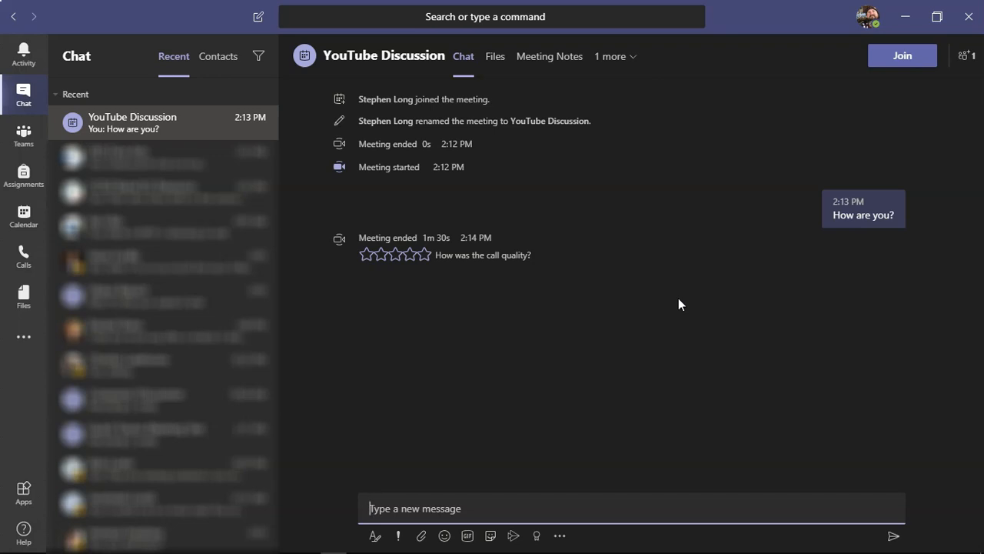
pyautogui.moveTo(446, 341)
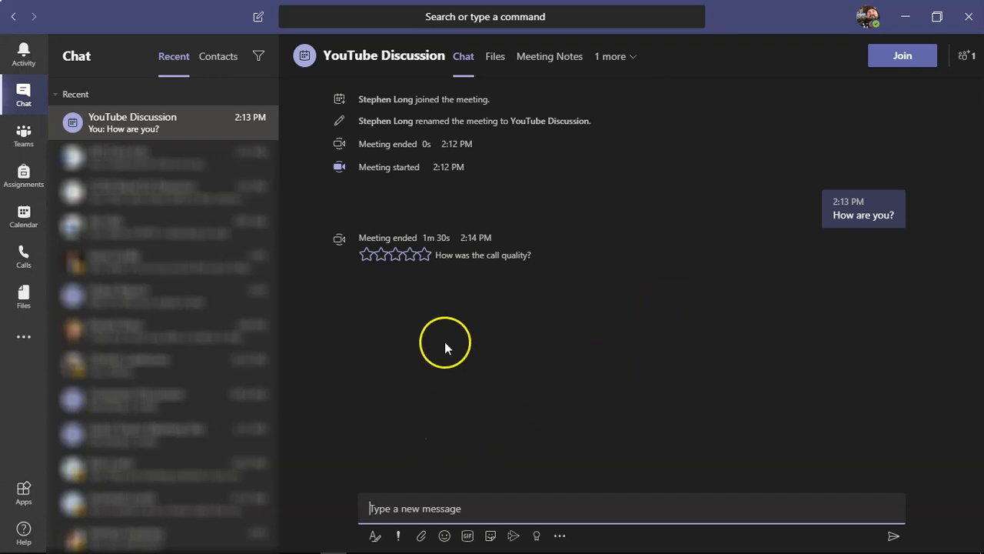
pyautogui.moveTo(443, 344)
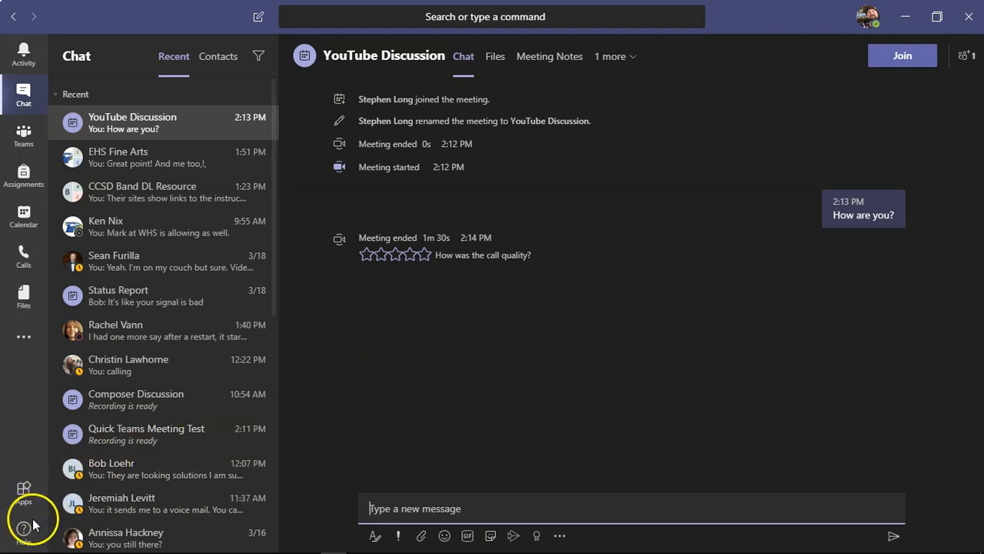
pyautogui.moveTo(555, 317)
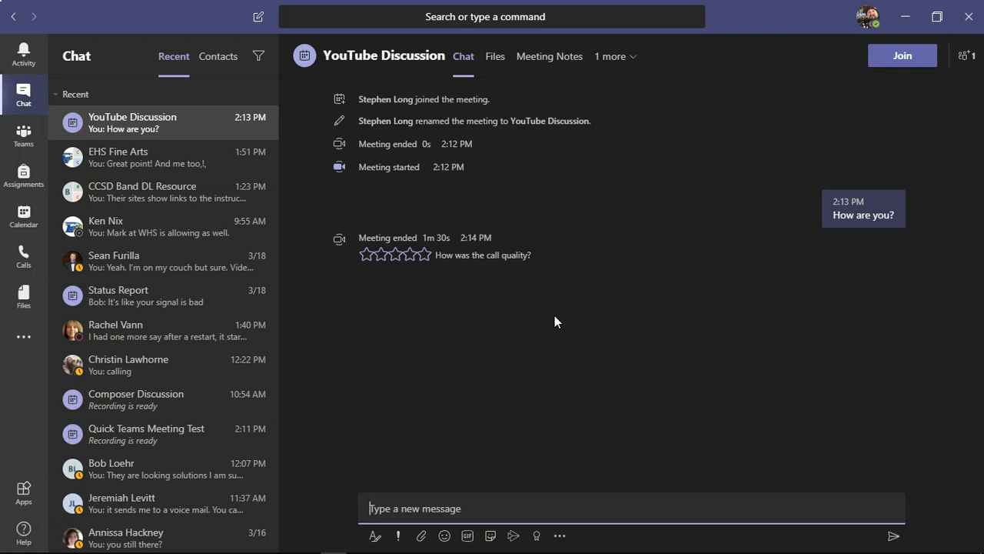
pyautogui.moveTo(440, 380)
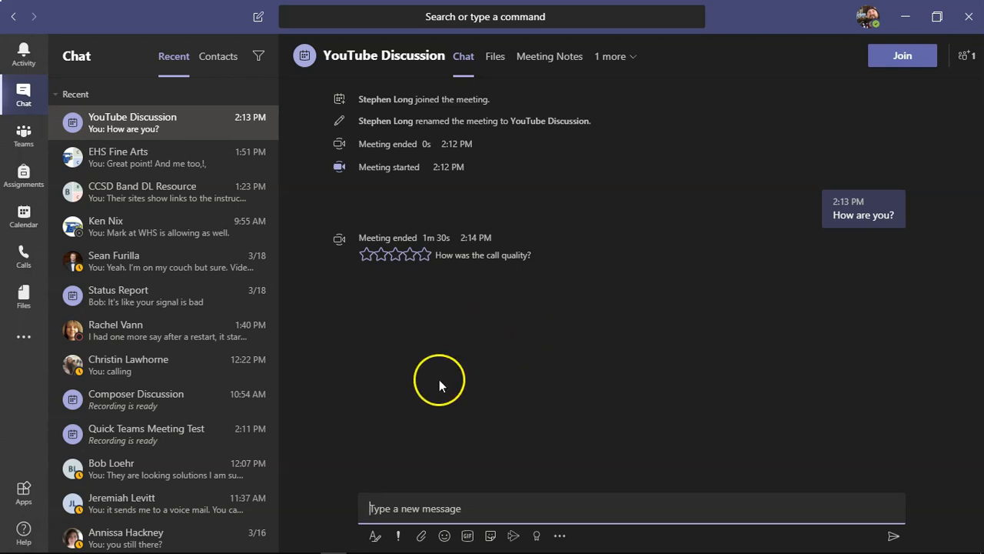